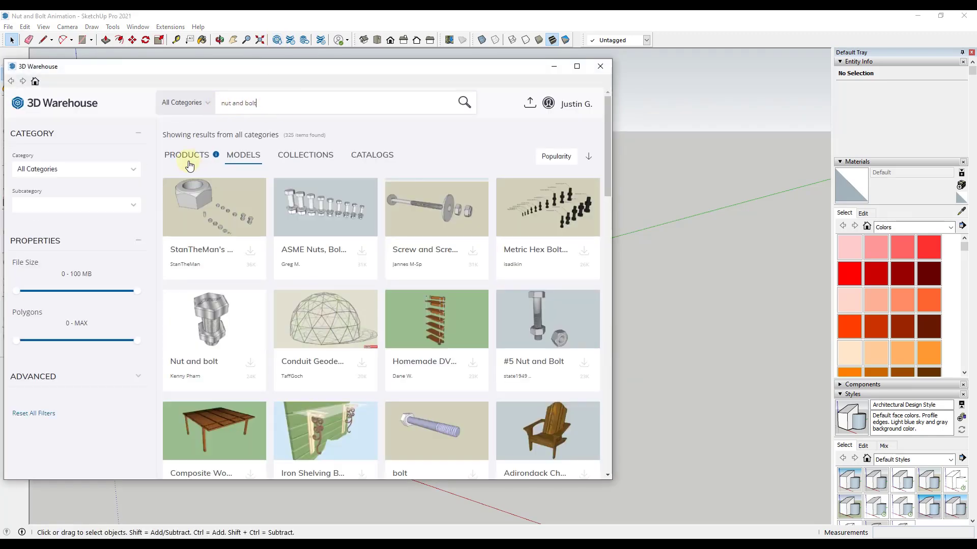
Step: Load '#5 Nut and Bolt' from 3D Warehouse's Models results into the current model
left_click(243, 155)
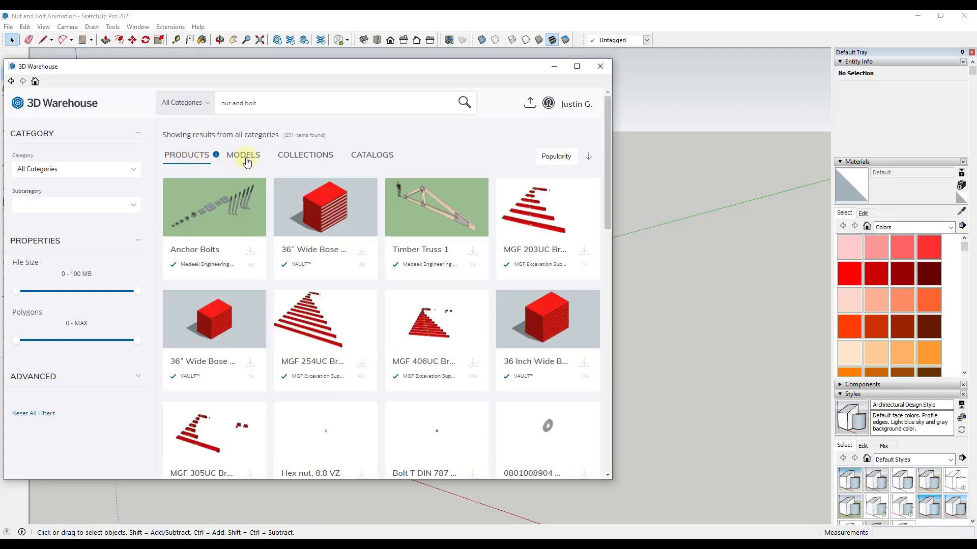
left_click(243, 155)
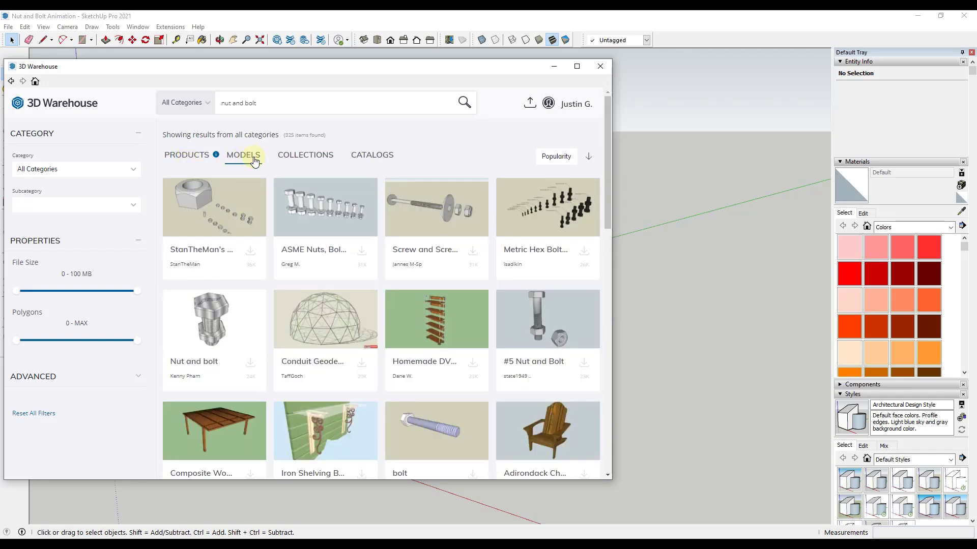
left_click(555, 157)
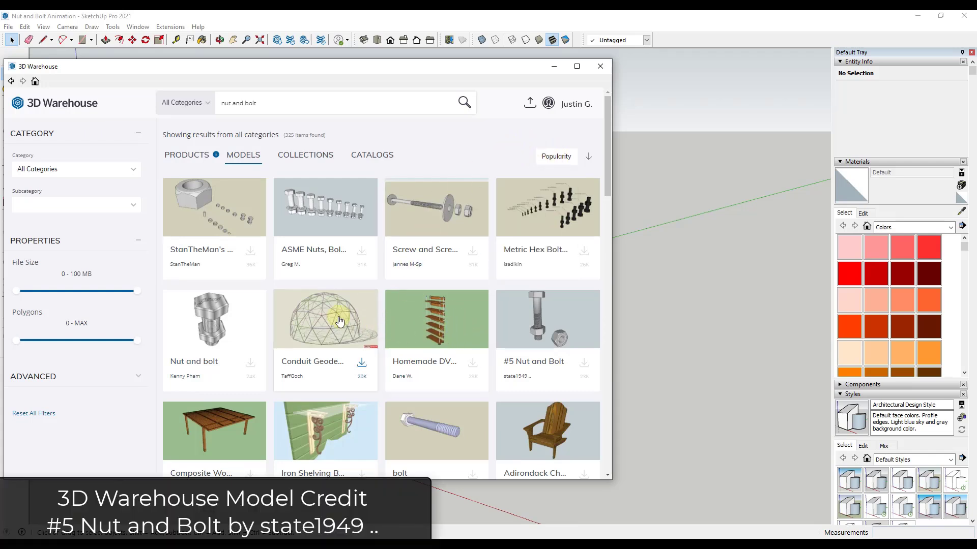
mouse_move(546, 320)
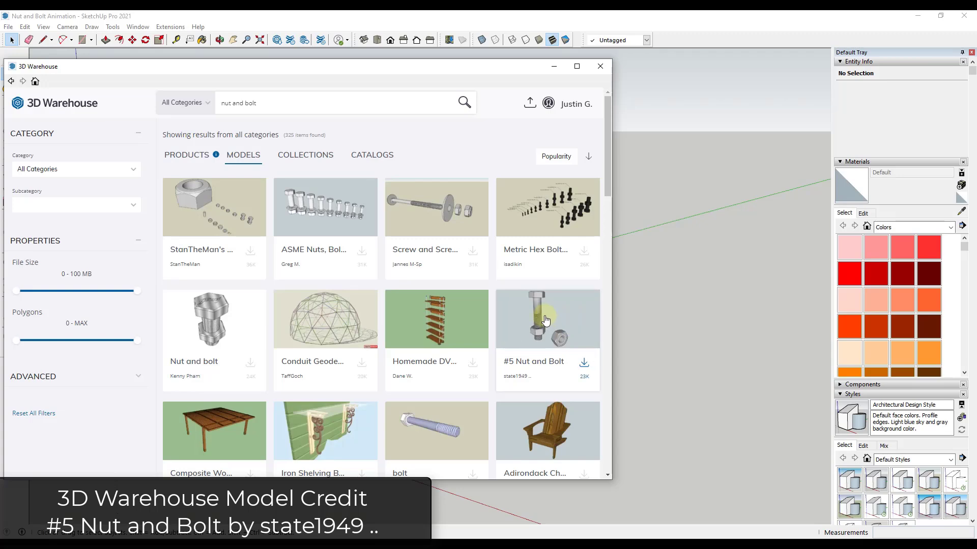
left_click(546, 319)
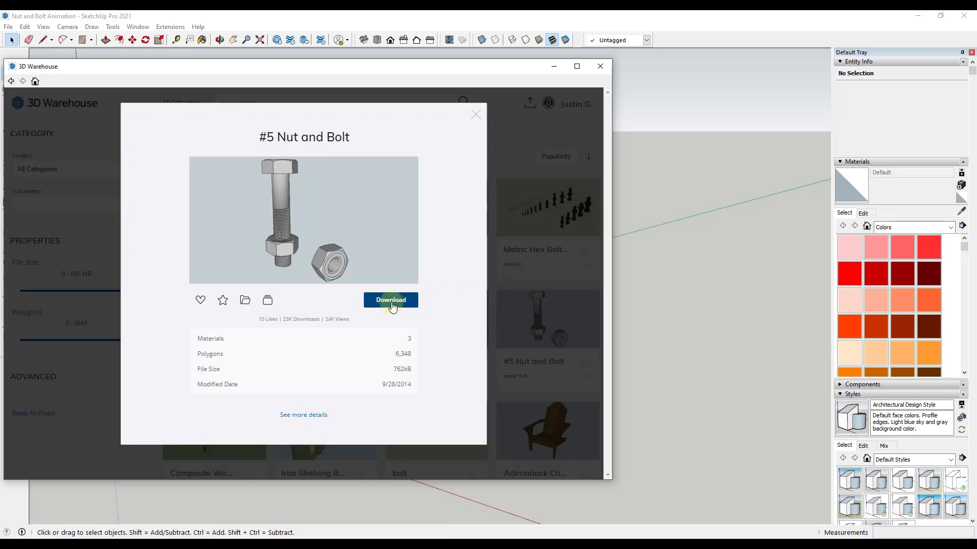
left_click(391, 299)
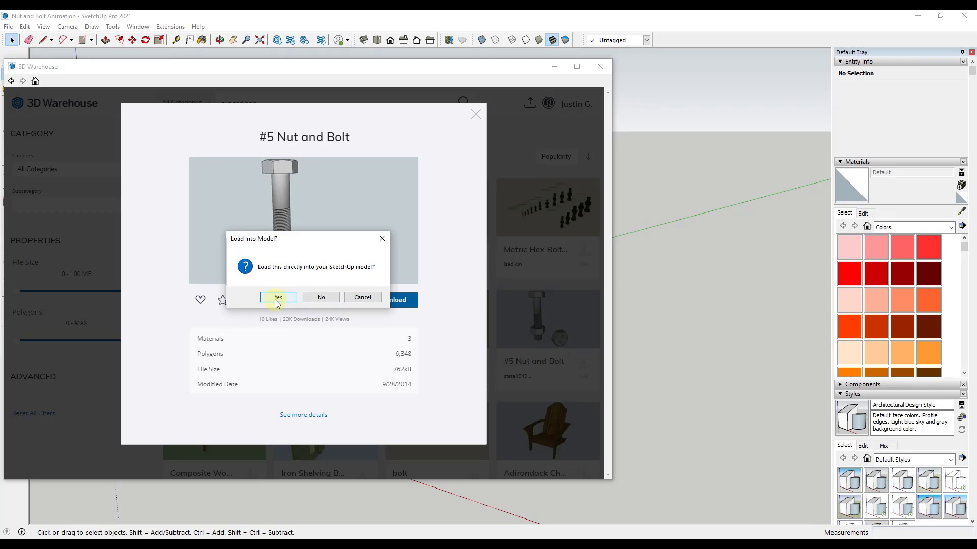
left_click(278, 297)
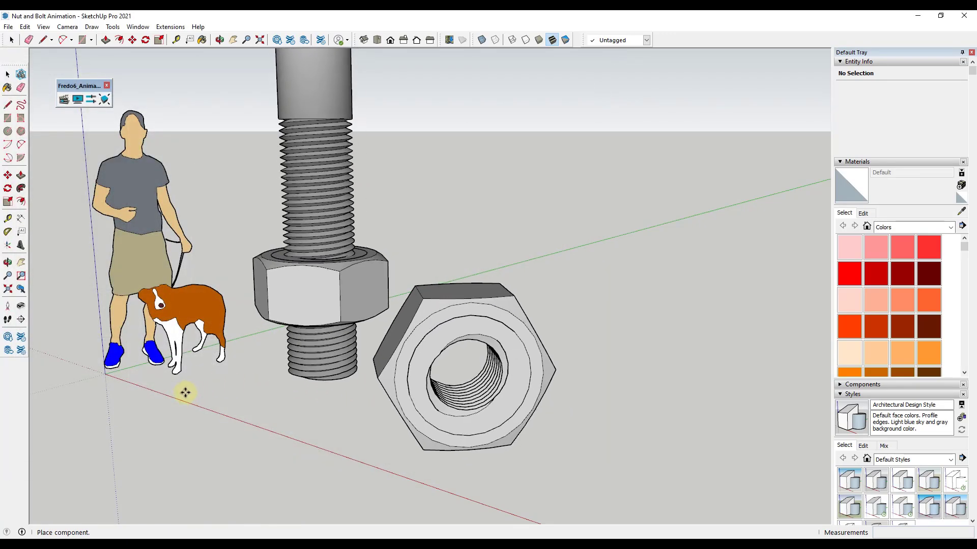
Step: Place the nut-and-bolt component beside the figure and delete the loose spare nut
left_click(317, 299)
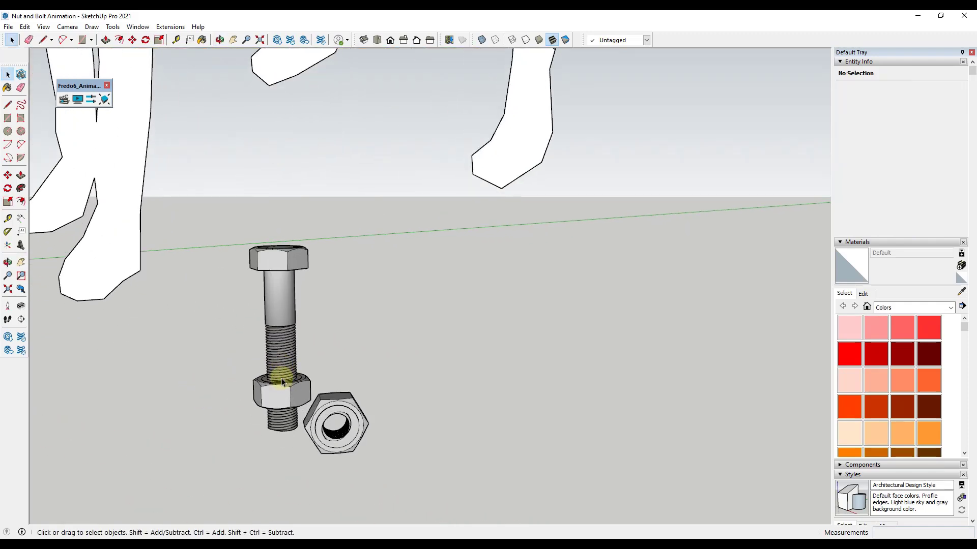
left_click(280, 383)
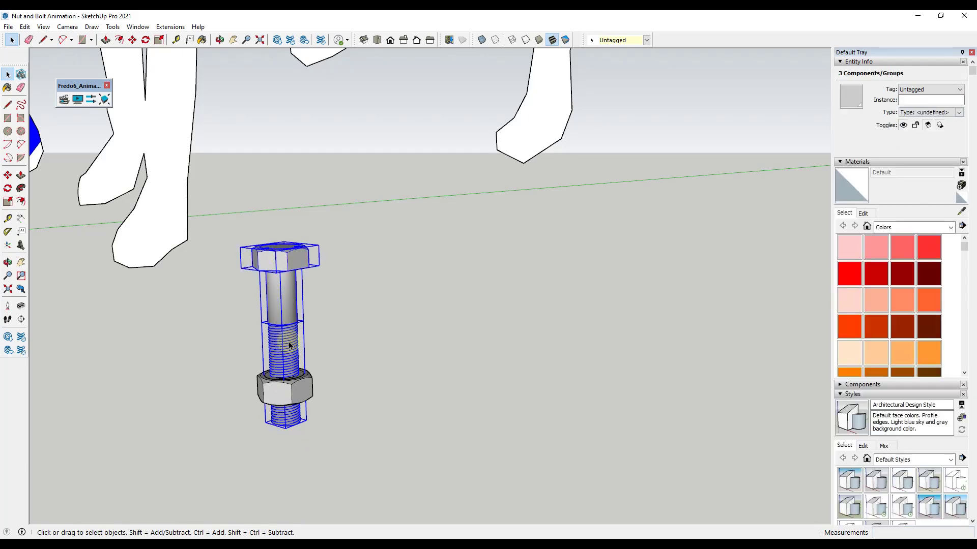
Step: Make the selected bolt and its threaded nut into one group
right_click(288, 346)
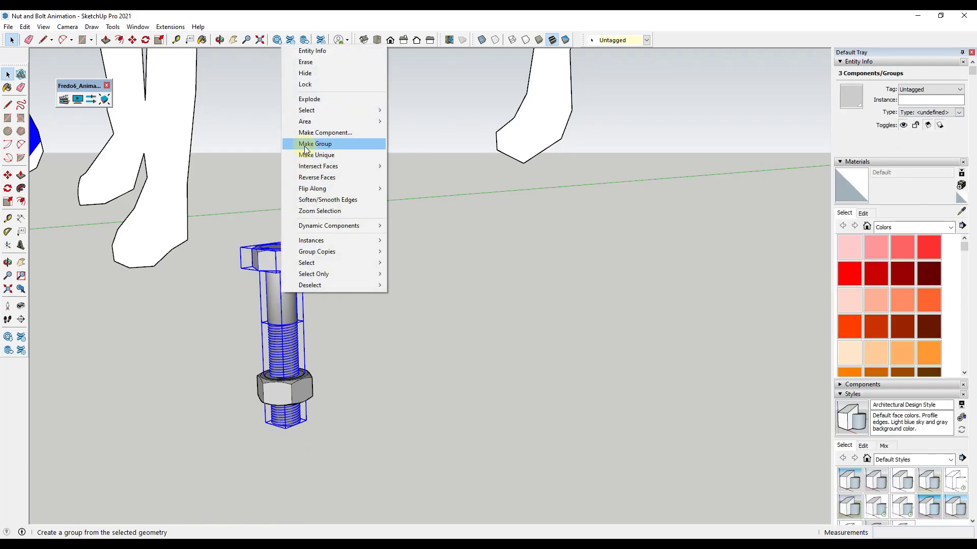
left_click(314, 144)
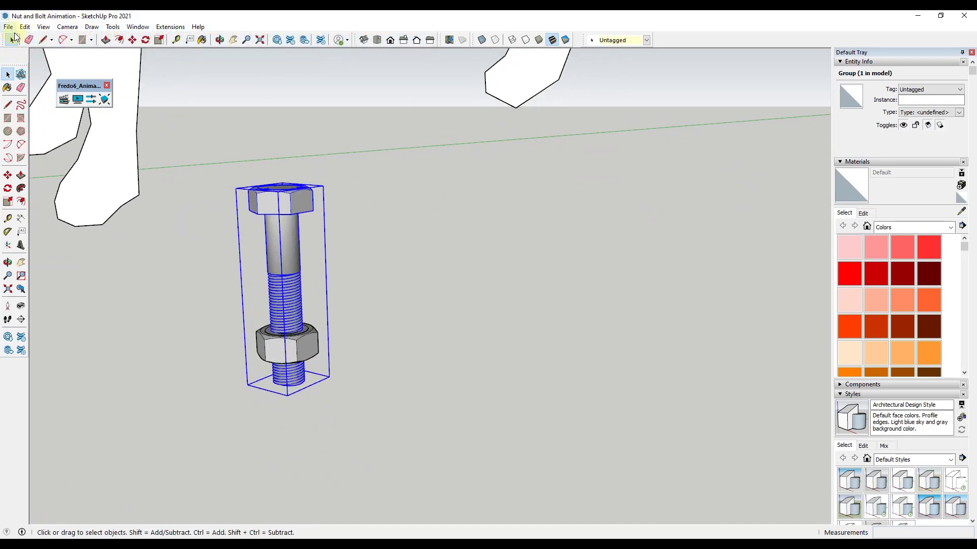
mouse_move(158, 318)
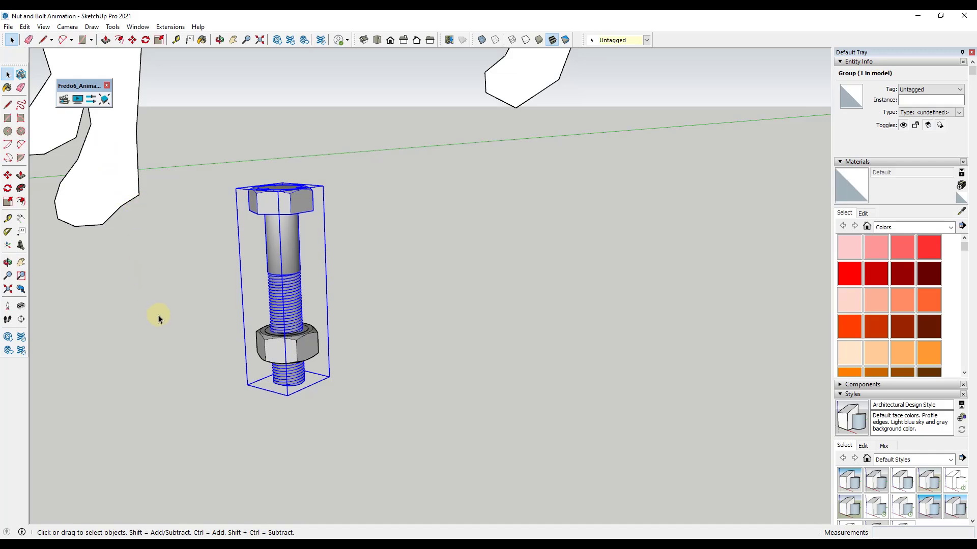
mouse_move(335, 386)
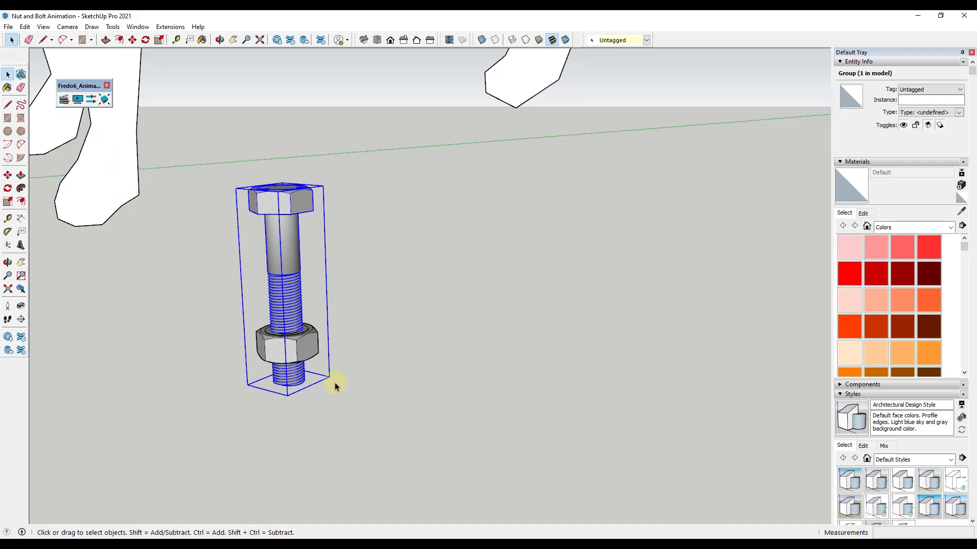
Step: Launch FredoAnimator to create Film 1 and insert a unit movement at 0.0 s
left_click(8, 26)
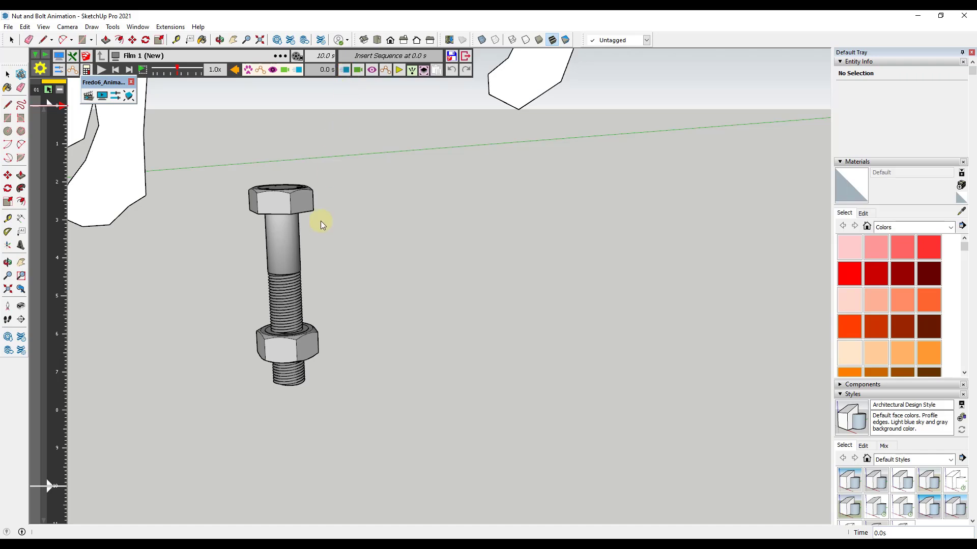
mouse_move(286, 358)
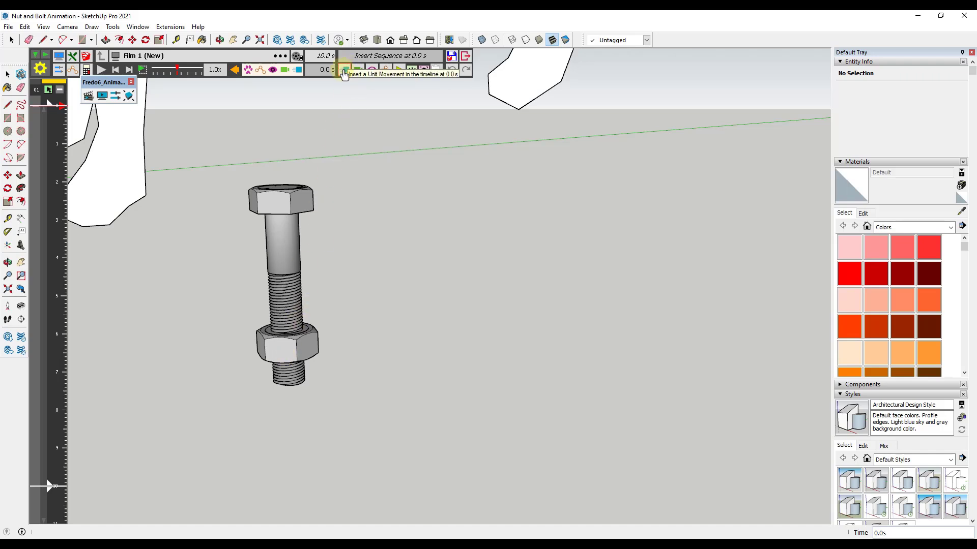
left_click(344, 73)
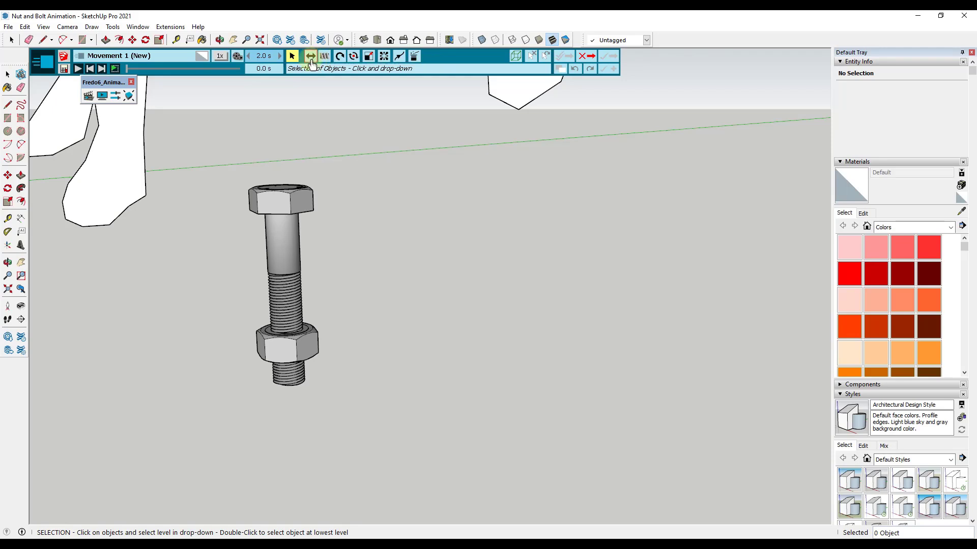
mouse_move(310, 56)
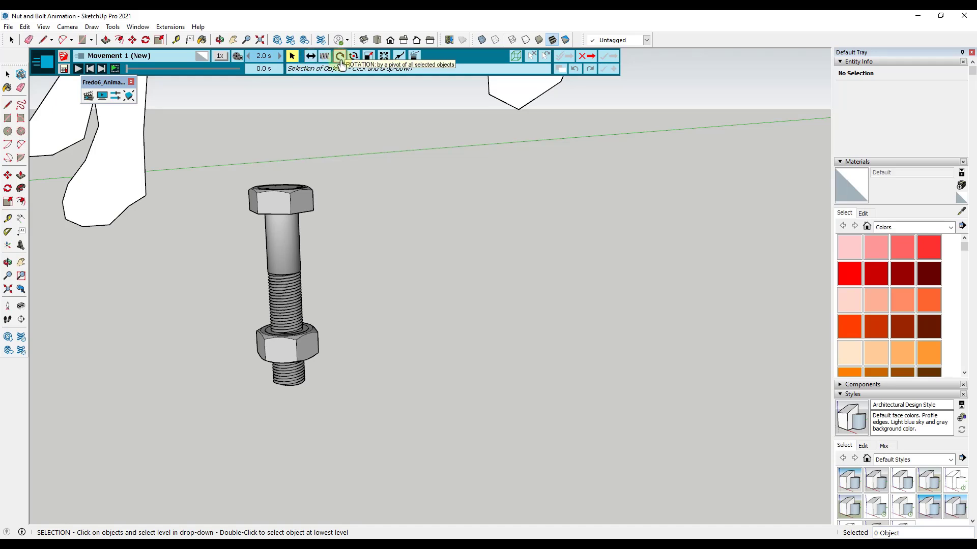
mouse_move(310, 56)
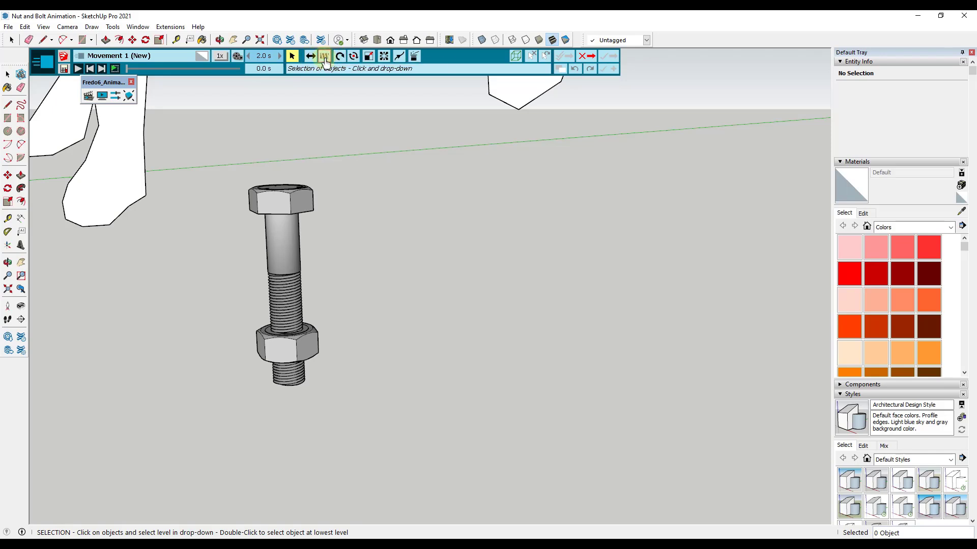
mouse_move(323, 56)
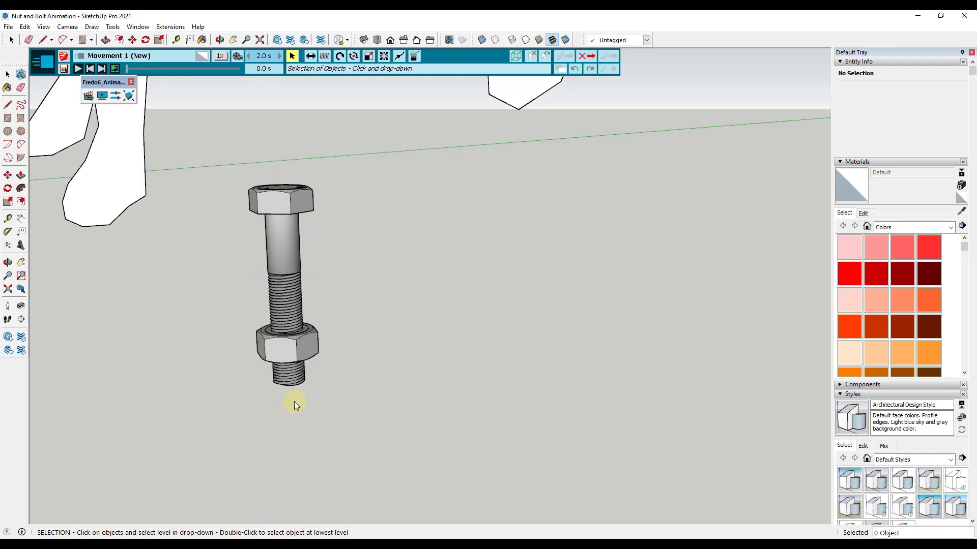
Step: Assign the nut a SCREW movement with a 3/4" offset along the bolt
left_click(289, 344)
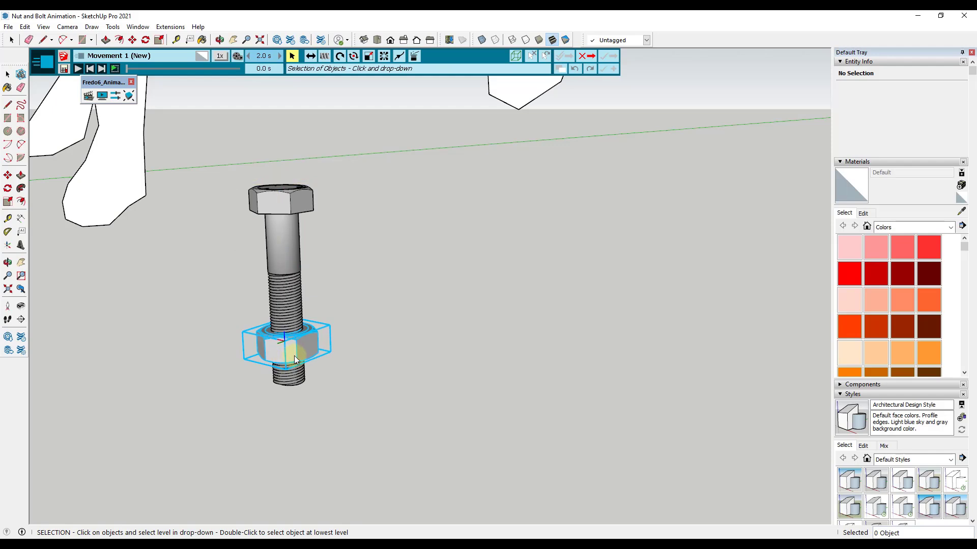
mouse_move(291, 344)
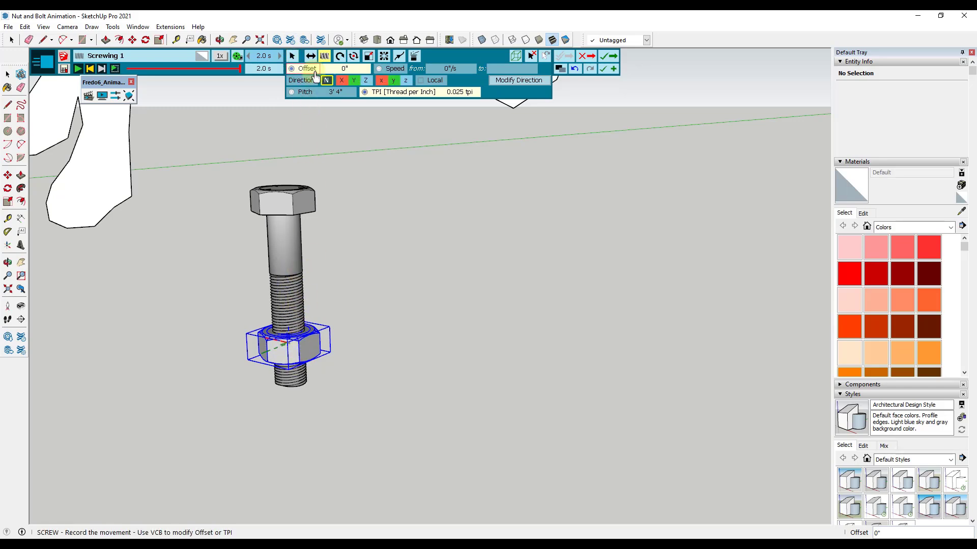
left_click(345, 69)
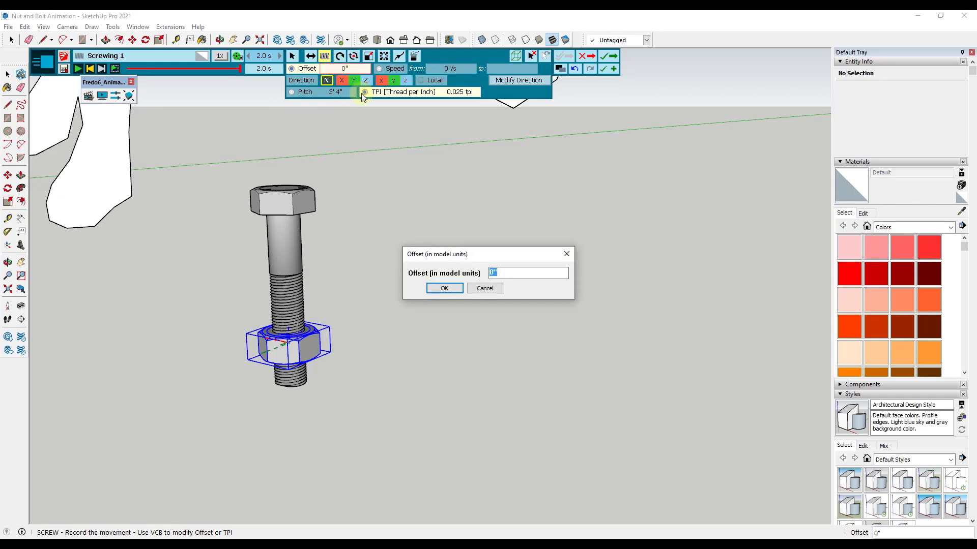
left_click(444, 288)
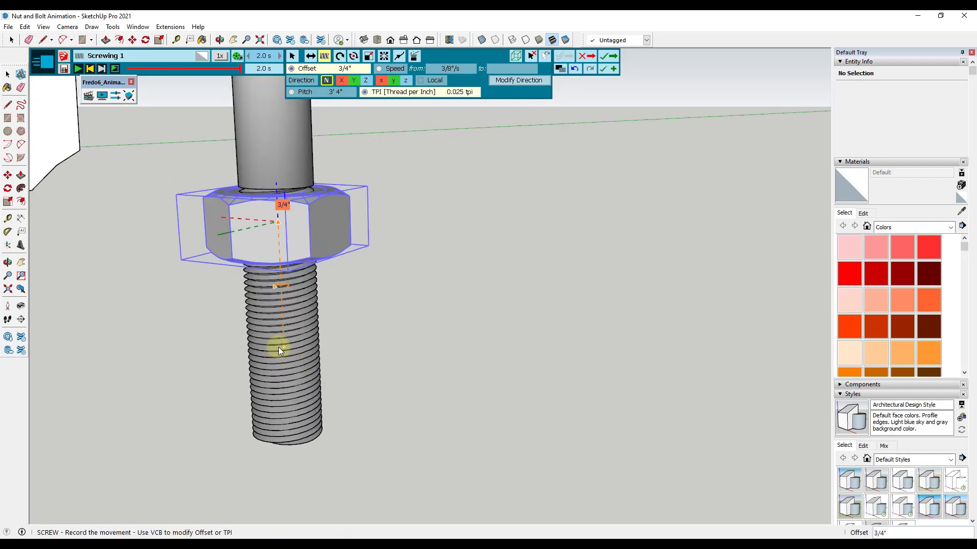
mouse_move(270, 240)
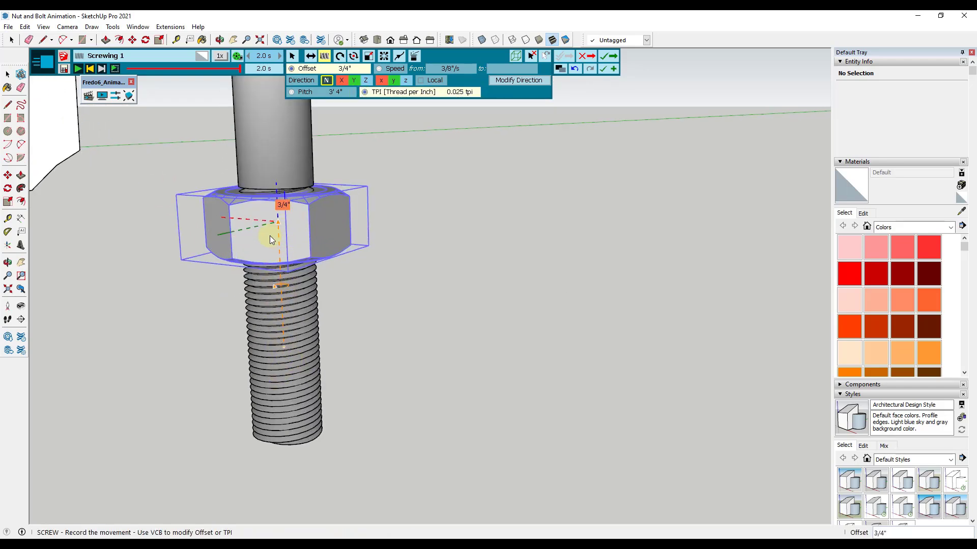
mouse_move(280, 338)
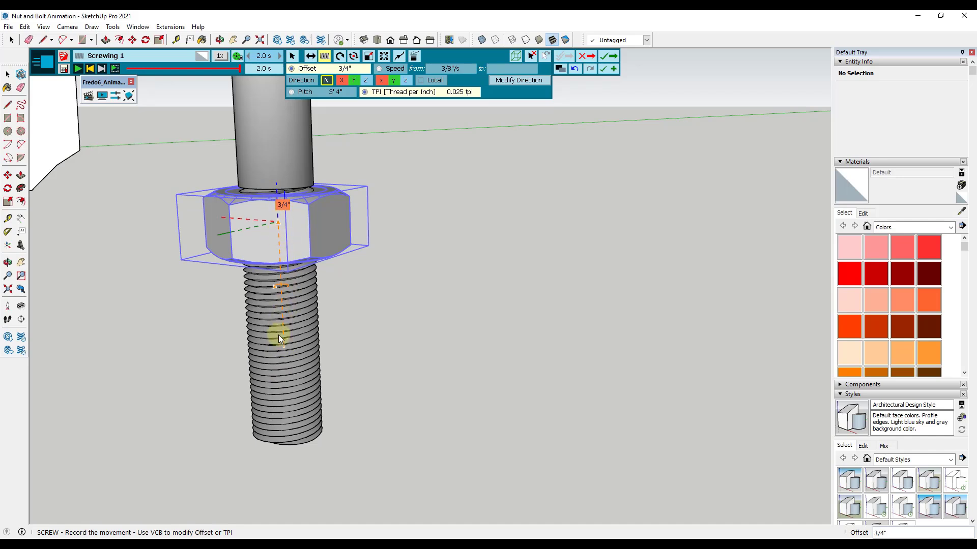
mouse_move(274, 225)
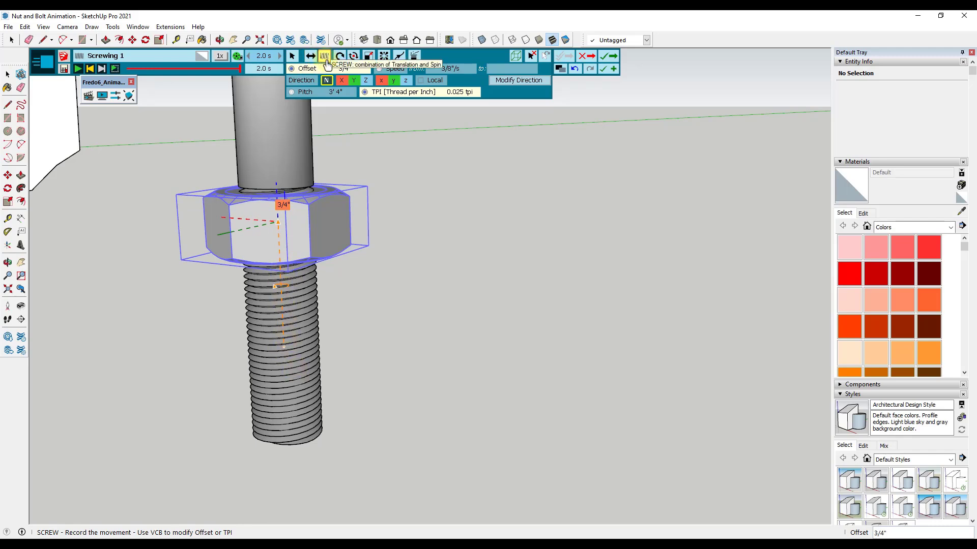
mouse_move(288, 225)
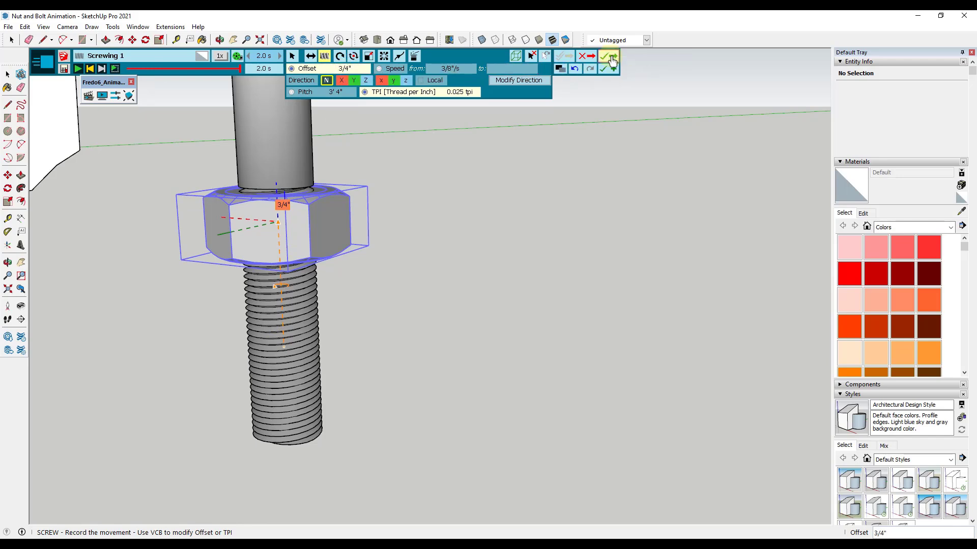
Step: Validate the screwing movement, adding a 2-second sequence at 0 s to Film 1
left_click(611, 58)
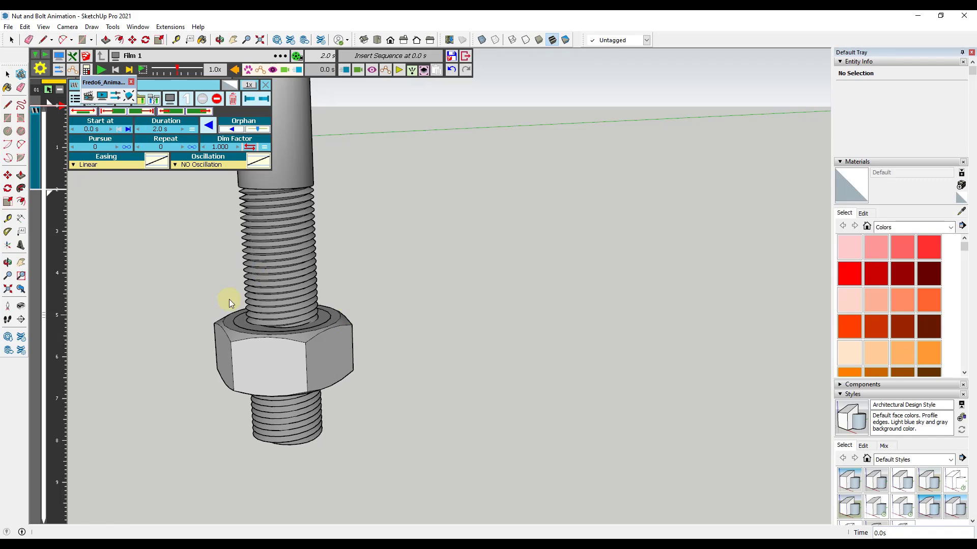
mouse_move(290, 366)
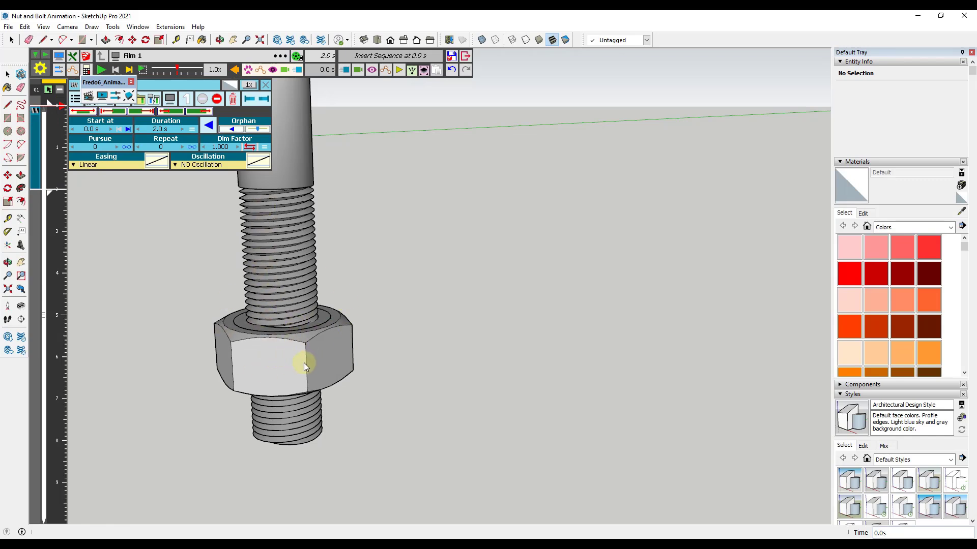
Step: Reopen the screwing sequence, set TPI to 1, and save and exit
right_click(305, 364)
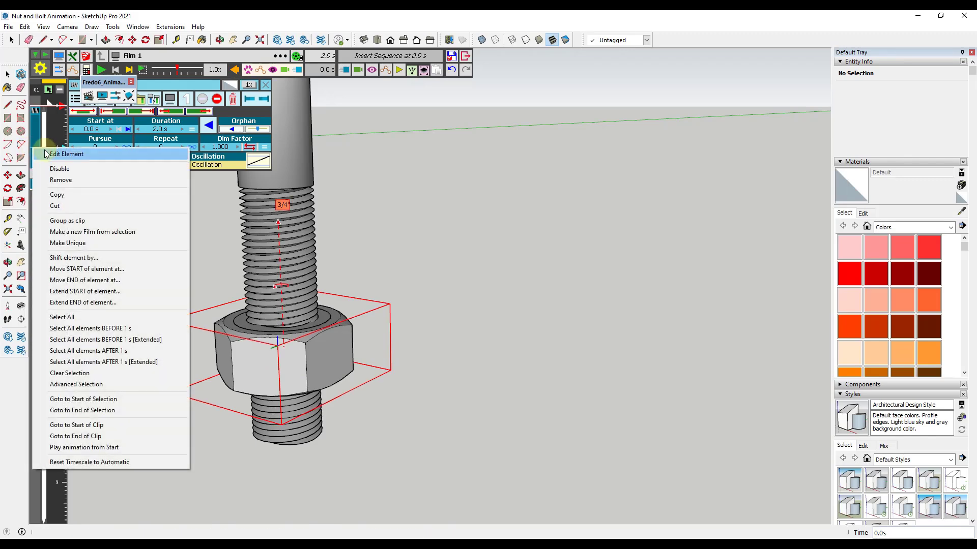
left_click(65, 153)
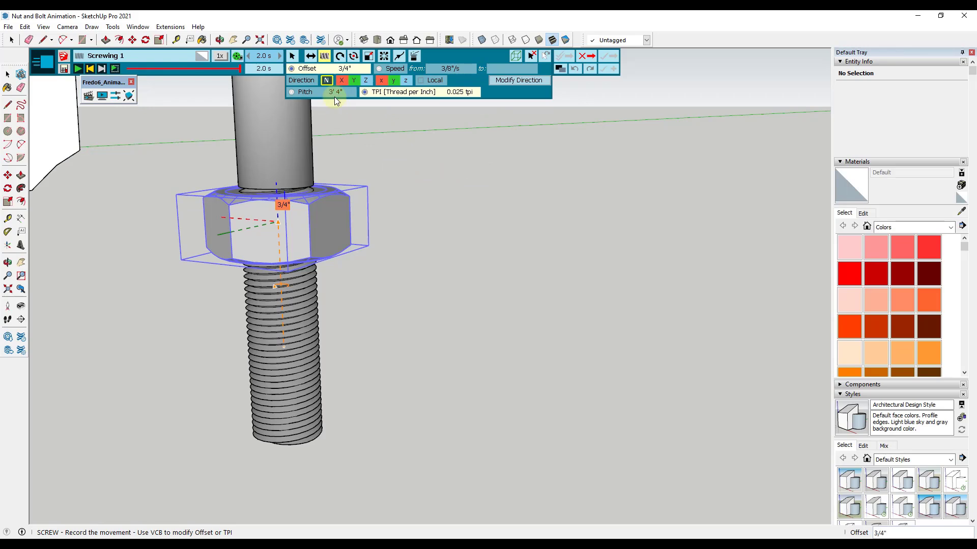
left_click(345, 69)
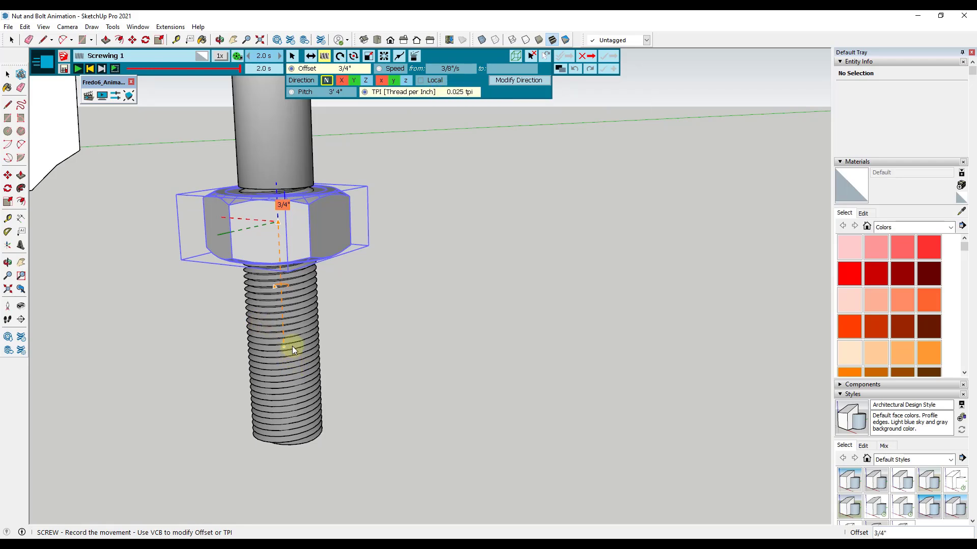
mouse_move(455, 92)
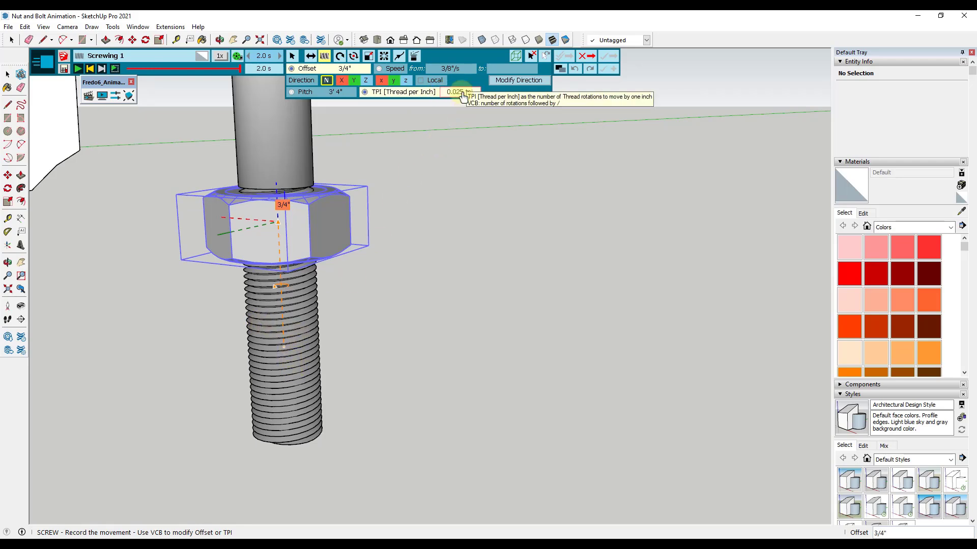
left_click(460, 92)
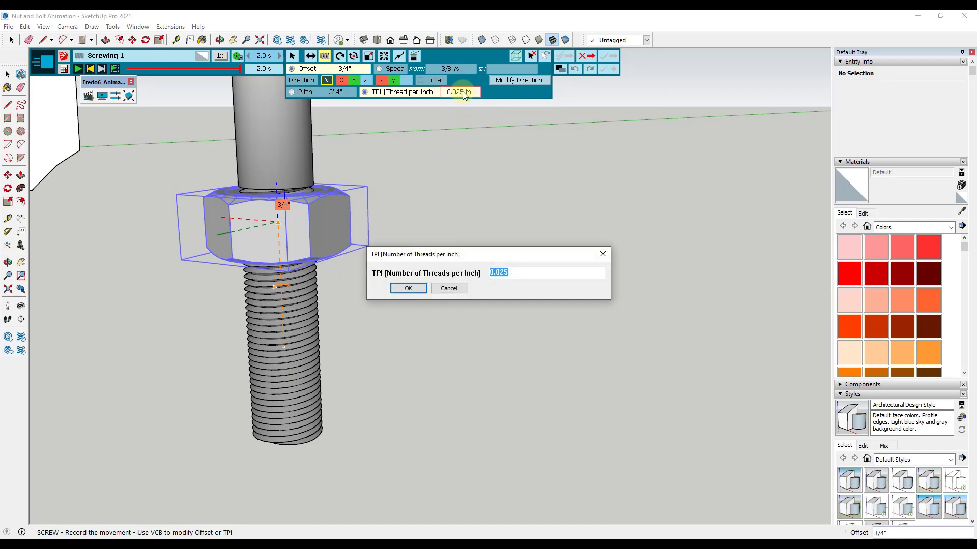
left_click(407, 288)
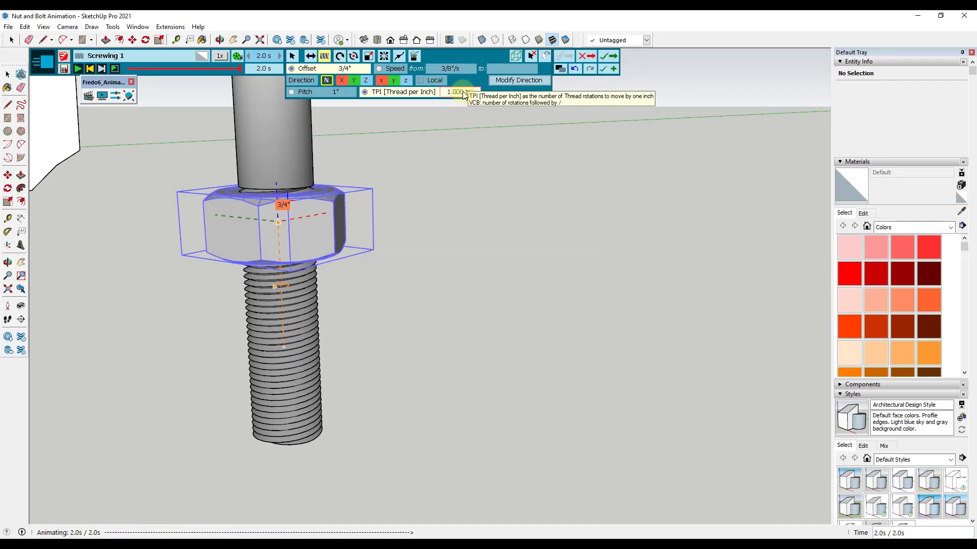
left_click(607, 57)
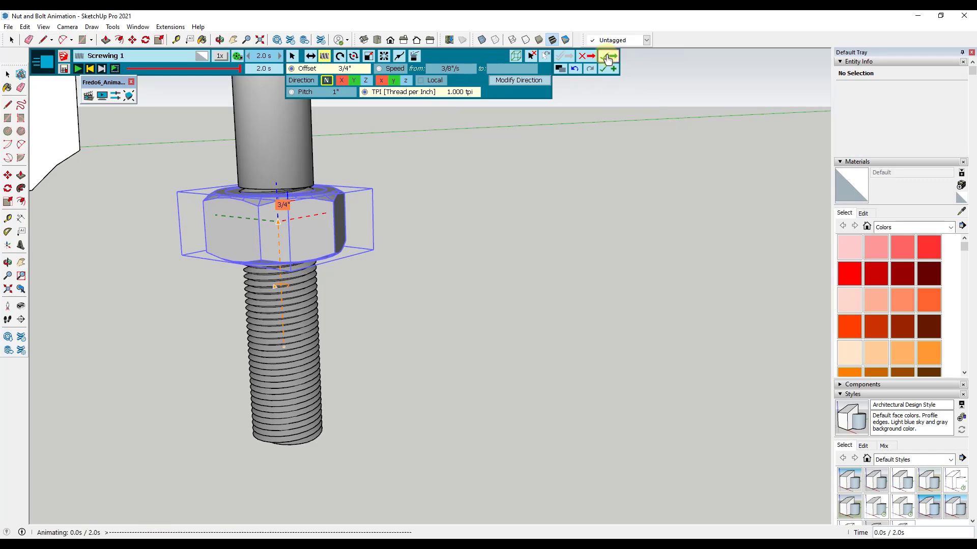
left_click(607, 58)
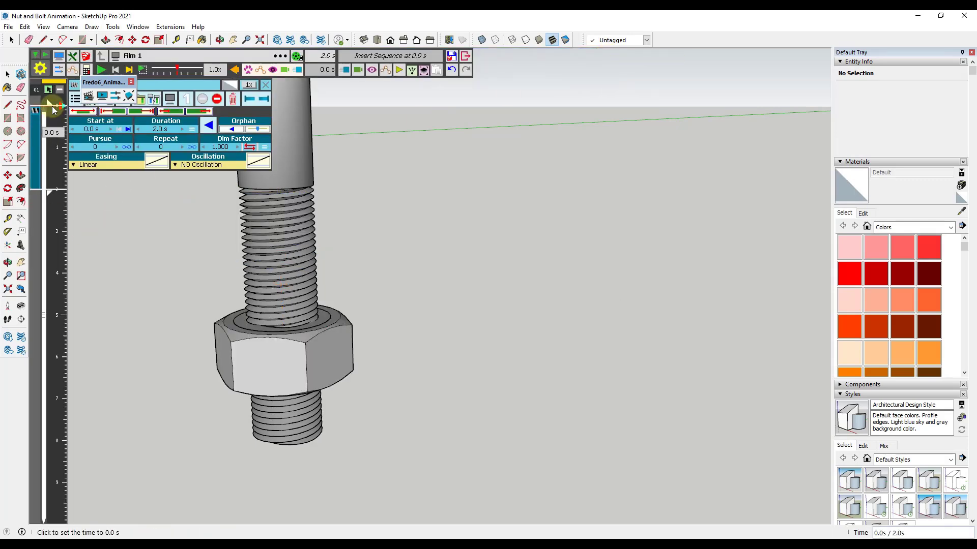
Step: Scrub Film 1 at several moments to watch the nut travel, then reopen Screwing 1
left_click(56, 123)
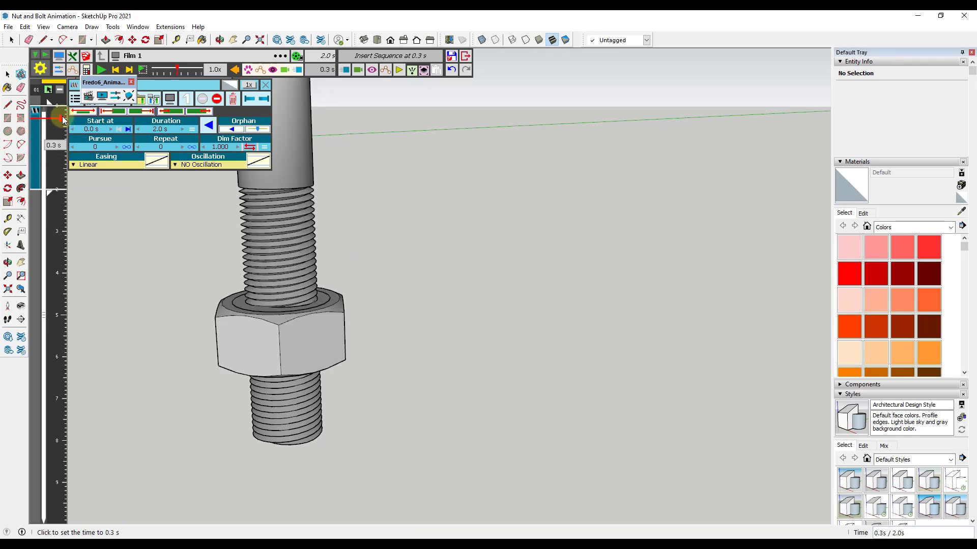
left_click(61, 117)
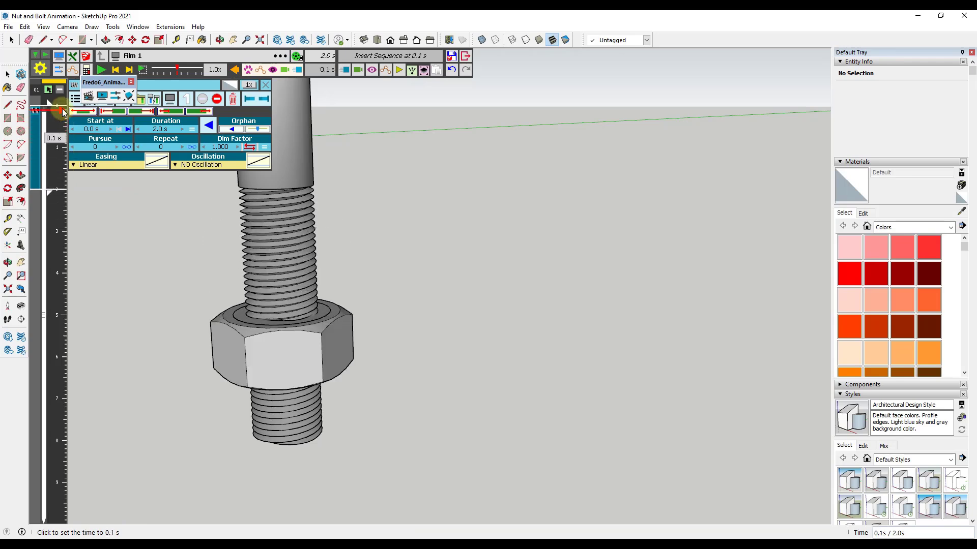
left_click(55, 131)
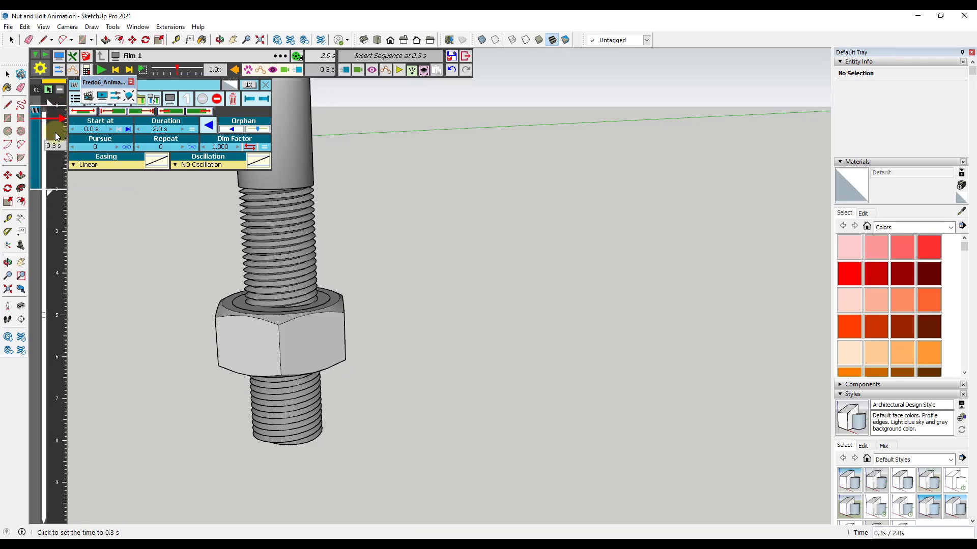
left_click(53, 123)
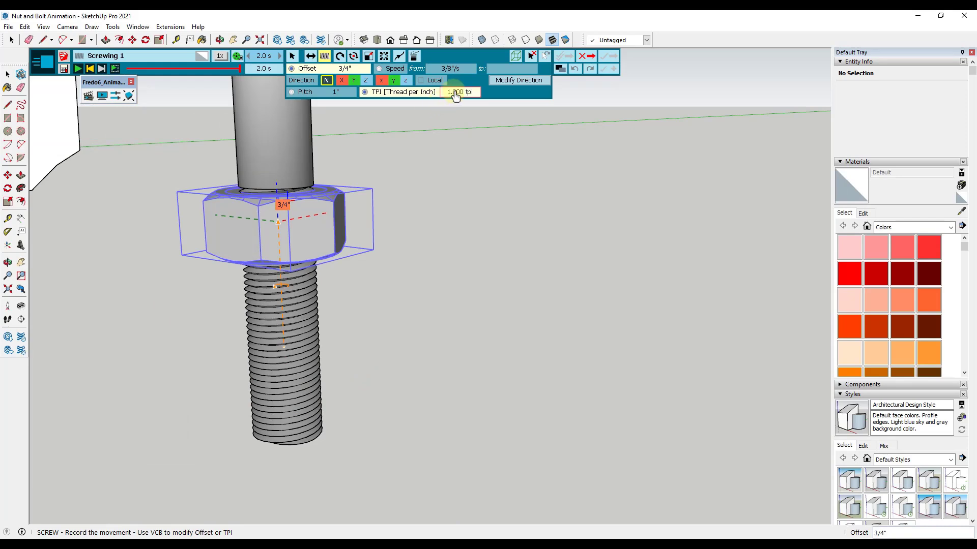
Step: Set the screw to 3 threads per inch and save the sequence
left_click(459, 92)
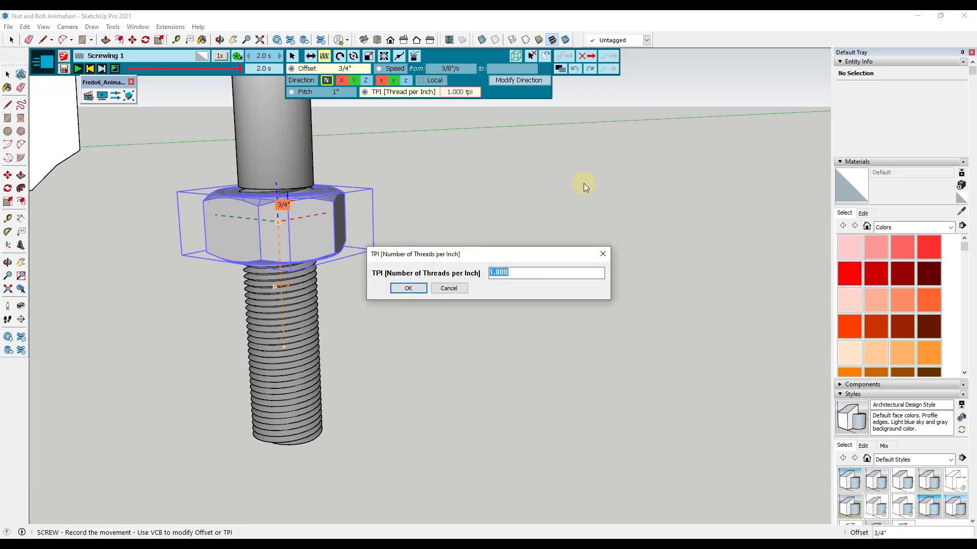
type("3")
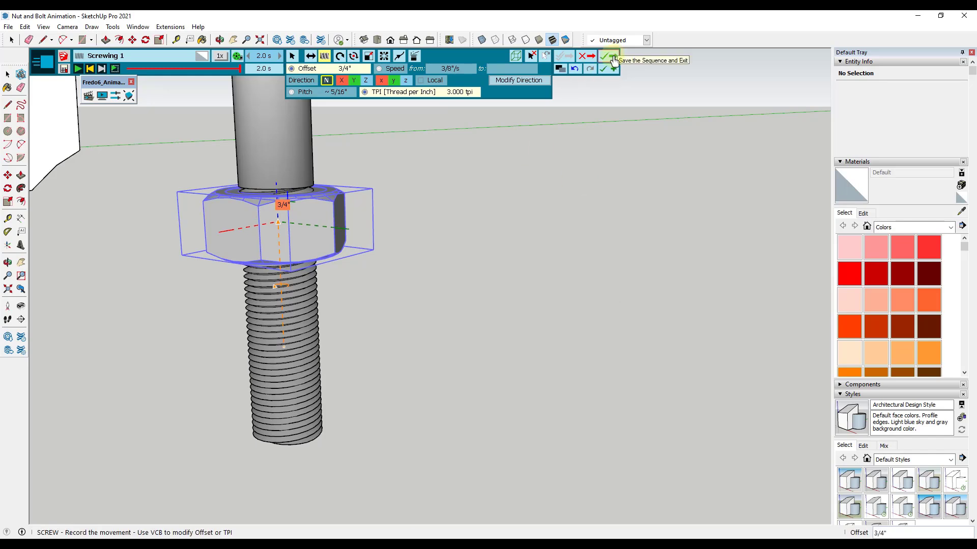
left_click(604, 60)
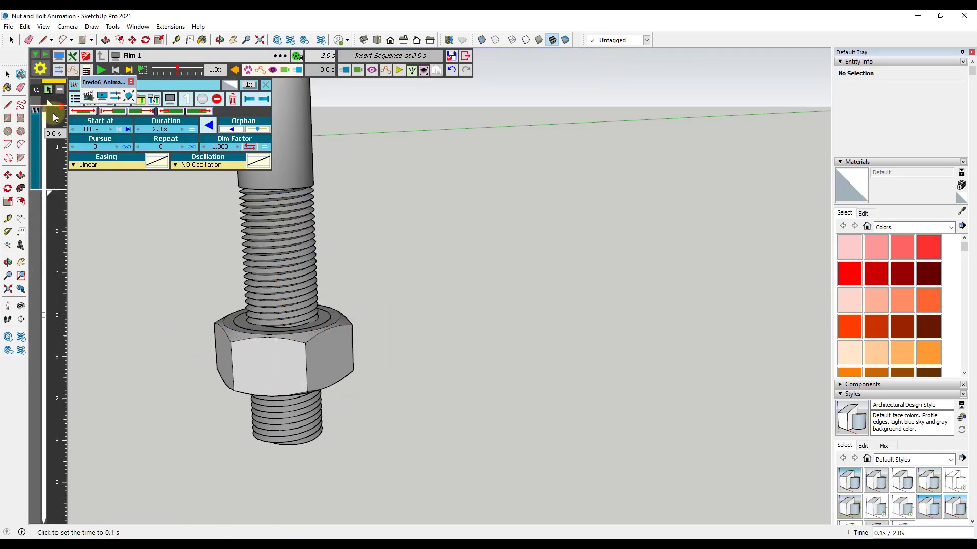
Step: Preview the nut from 0 to 1.1 s, then reverse the screw to -3.000 TPI
left_click(53, 156)
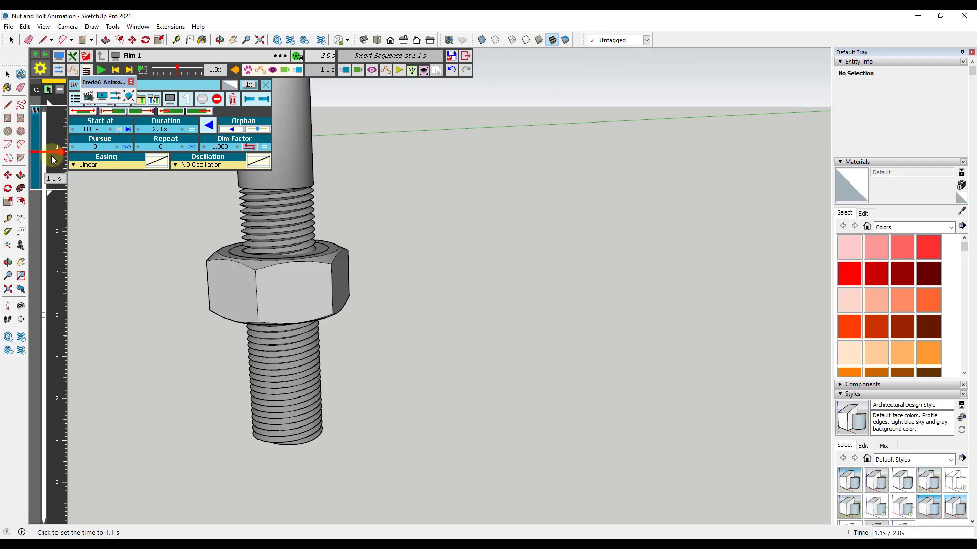
left_click(50, 109)
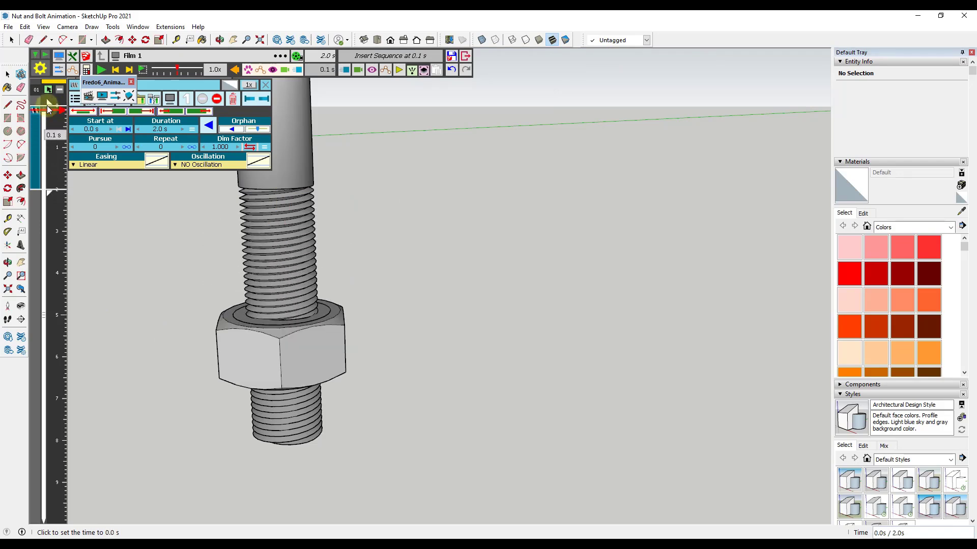
left_click(55, 111)
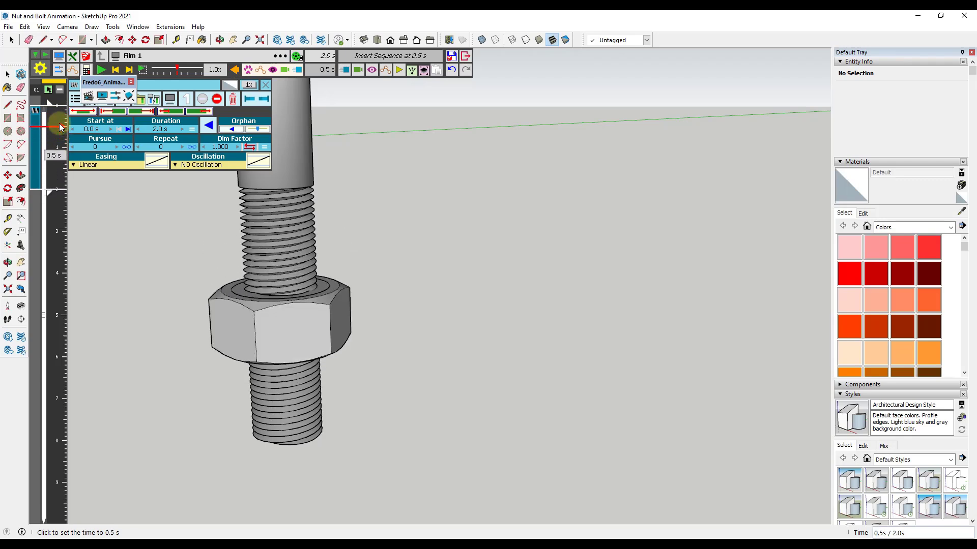
left_click(56, 142)
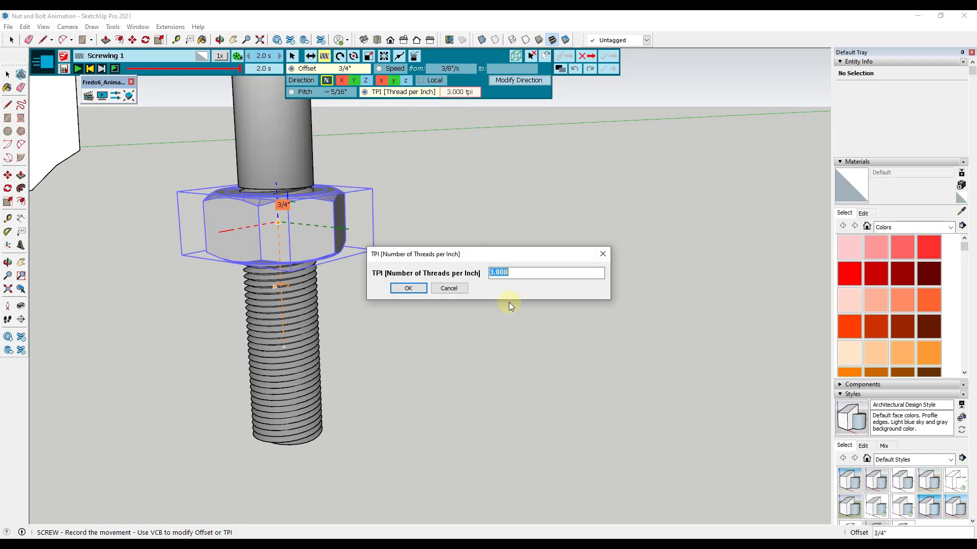
type("-3.000")
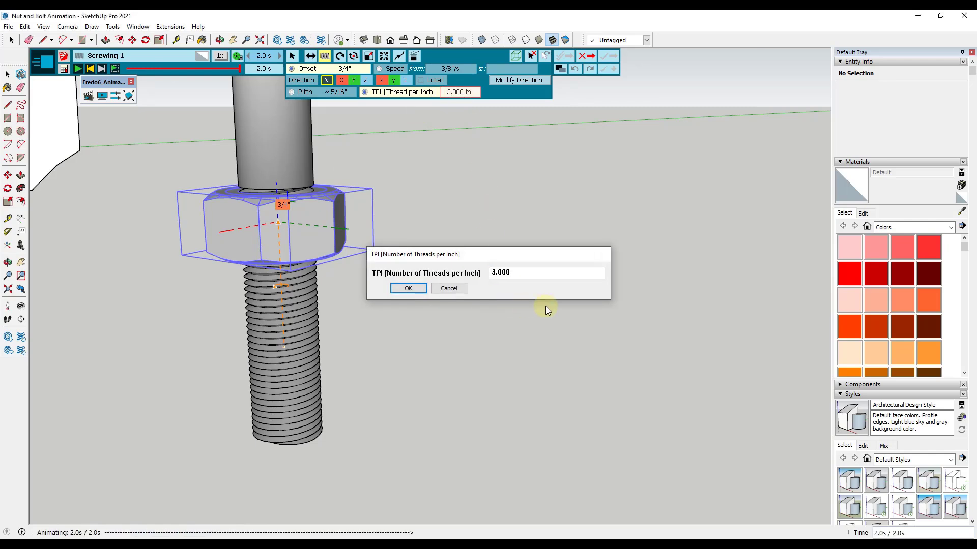
left_click(408, 288)
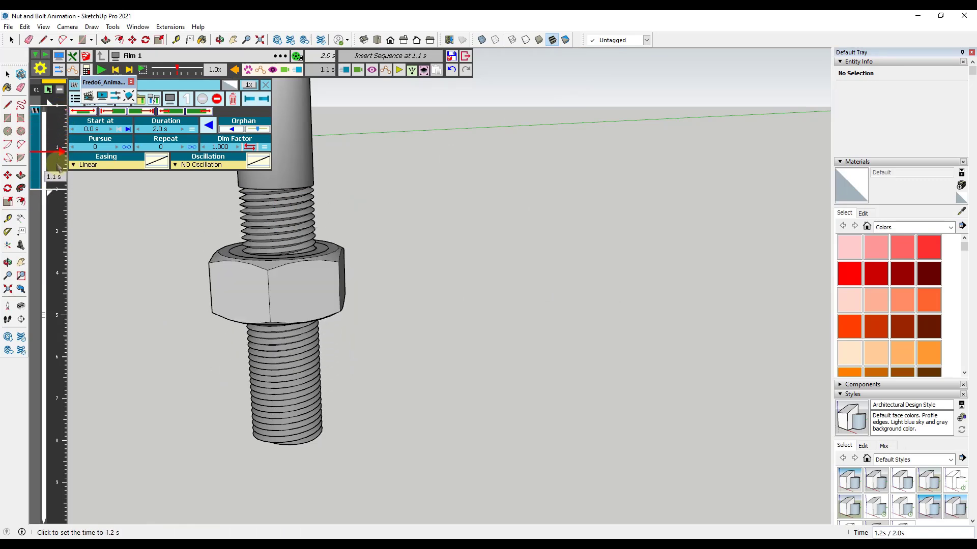
Step: Preview the nut at 1.2 s, then set TPI to -5 and save the sequence
left_click(55, 129)
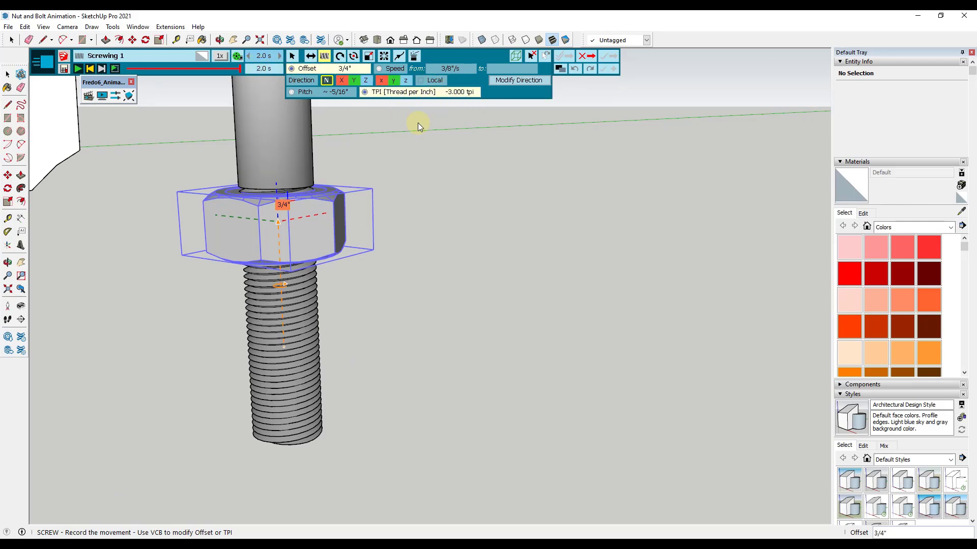
left_click(458, 92)
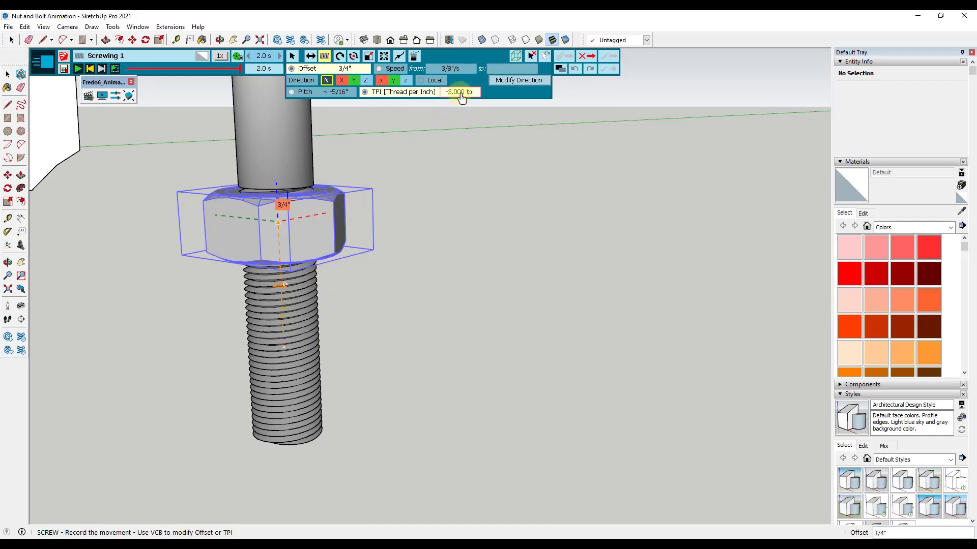
left_click(459, 92)
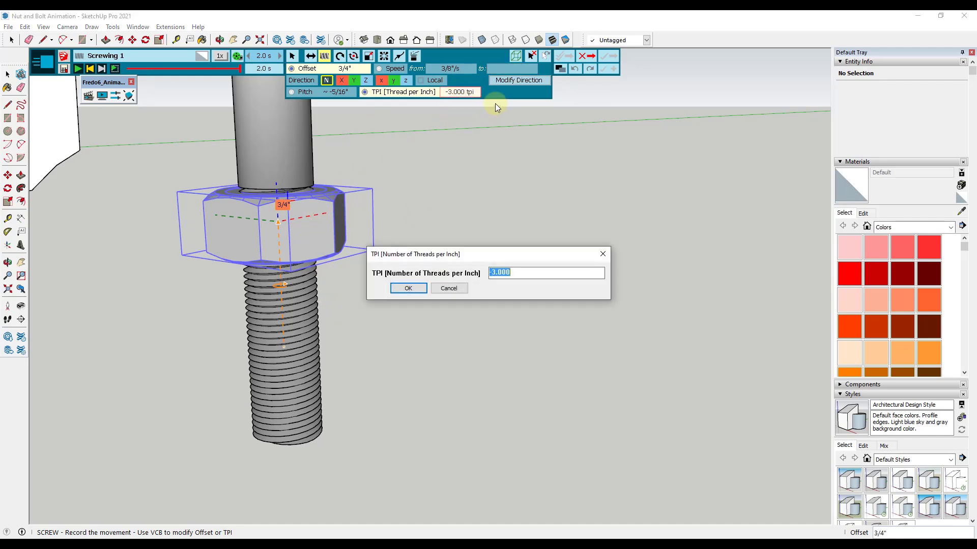
left_click(407, 288)
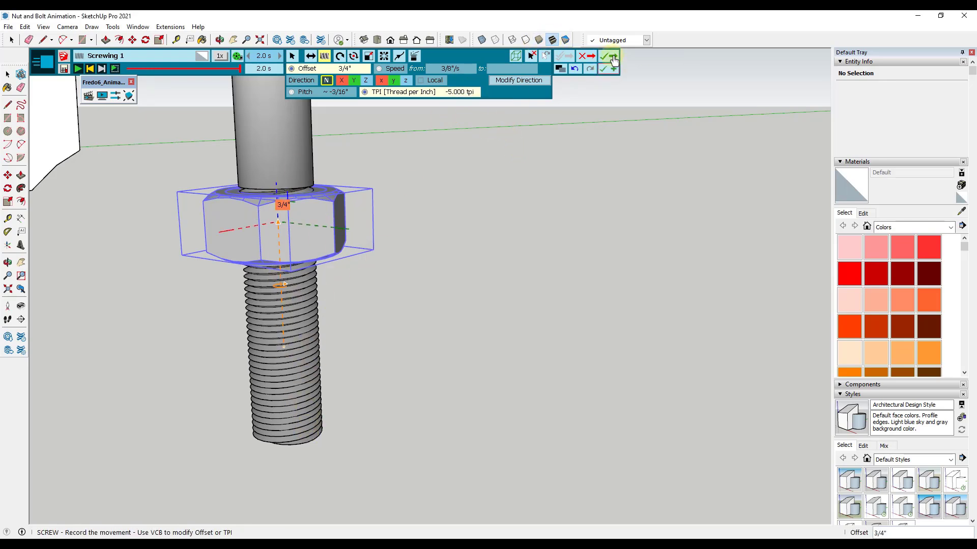
mouse_move(610, 58)
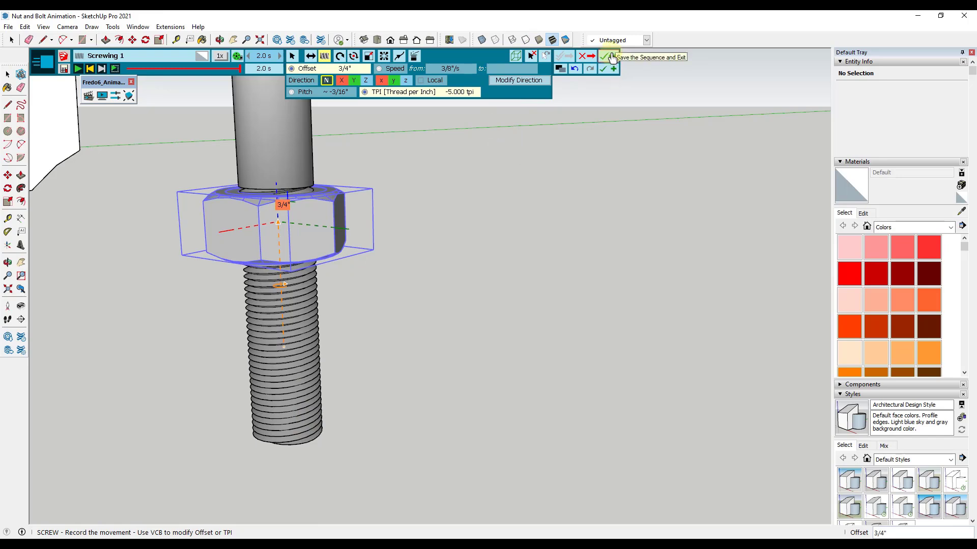
left_click(608, 56)
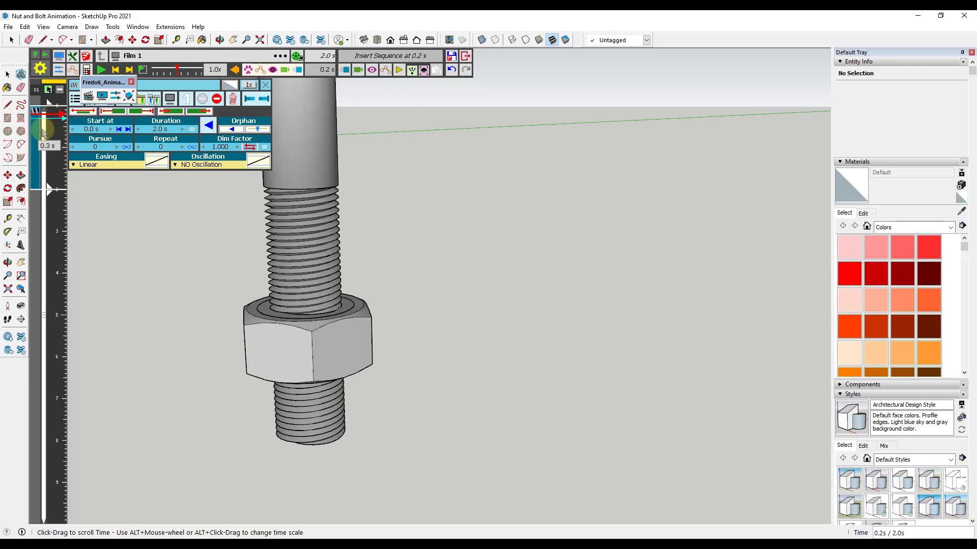
left_click(54, 128)
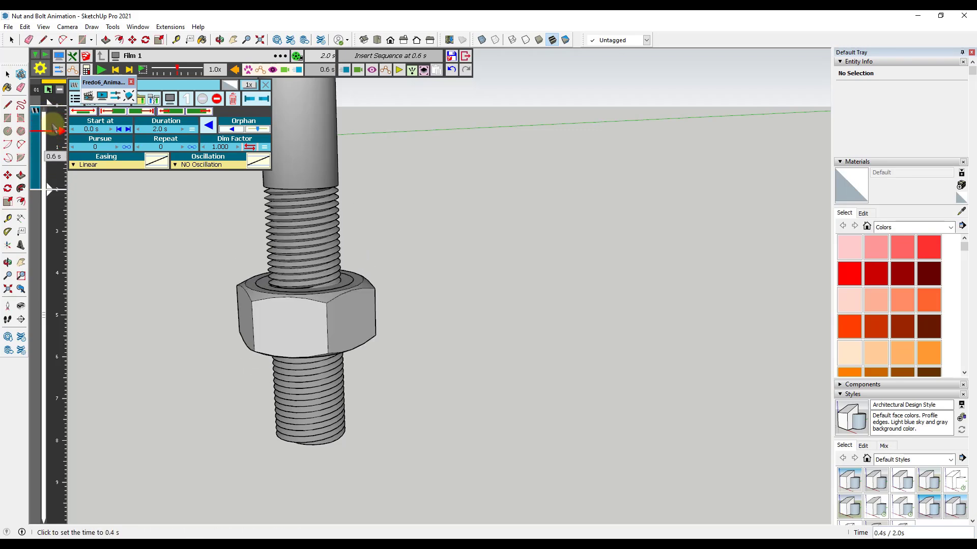
left_click(52, 158)
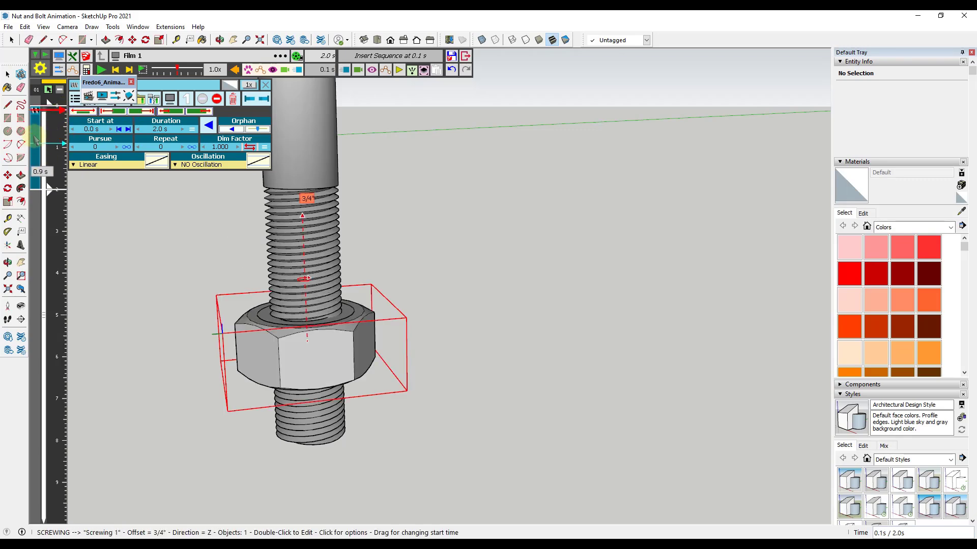
left_click_drag(49, 149, 37, 157)
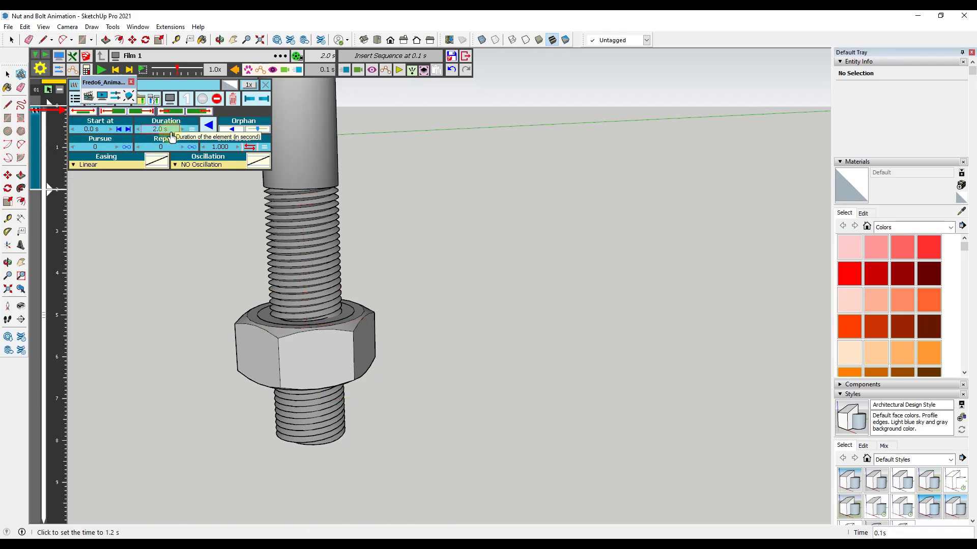
mouse_move(164, 186)
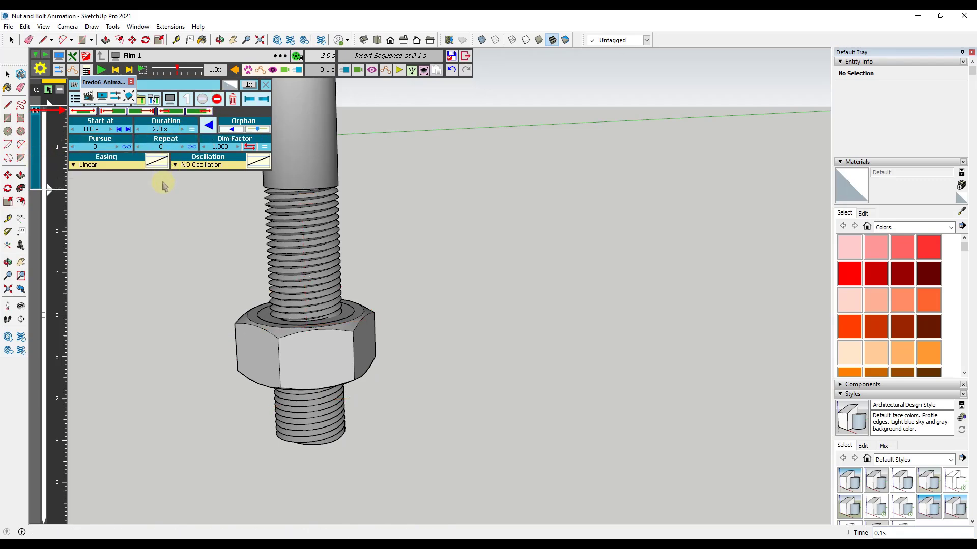
mouse_move(161, 129)
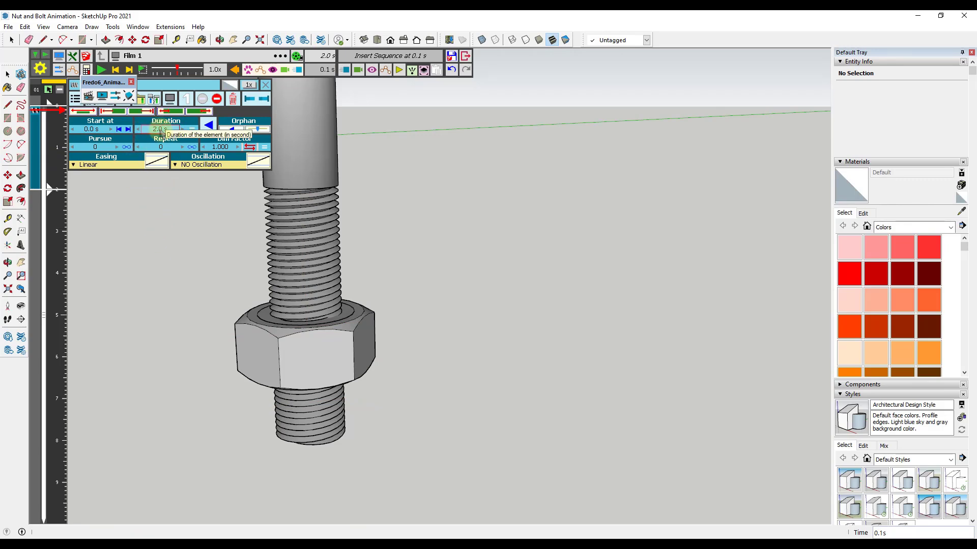
Step: Set the screwing clip's duration to 5 seconds
left_click(159, 129)
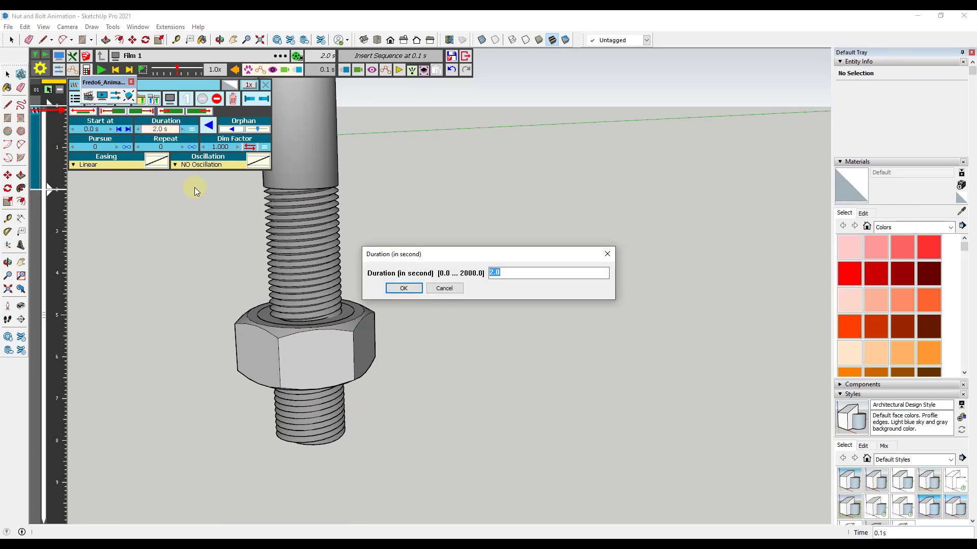
type("5")
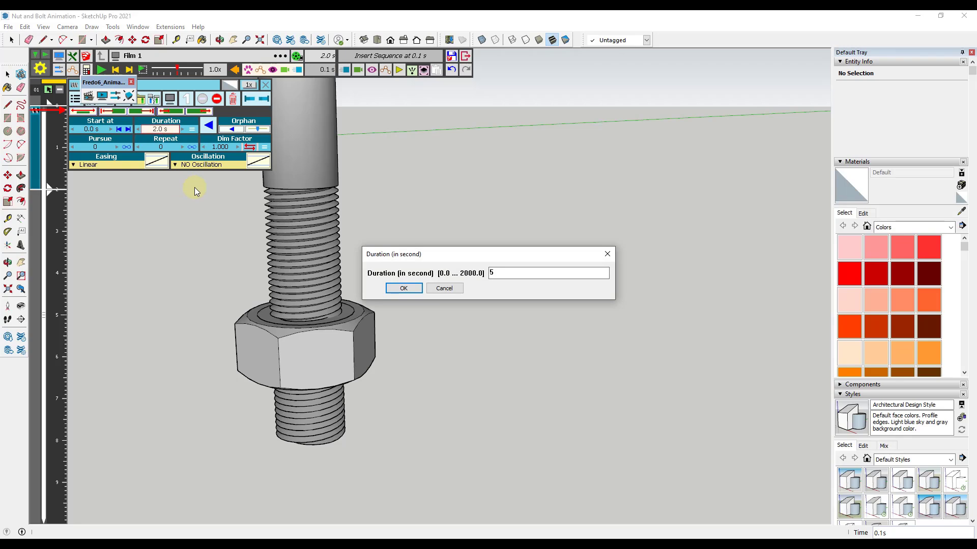
left_click(402, 288)
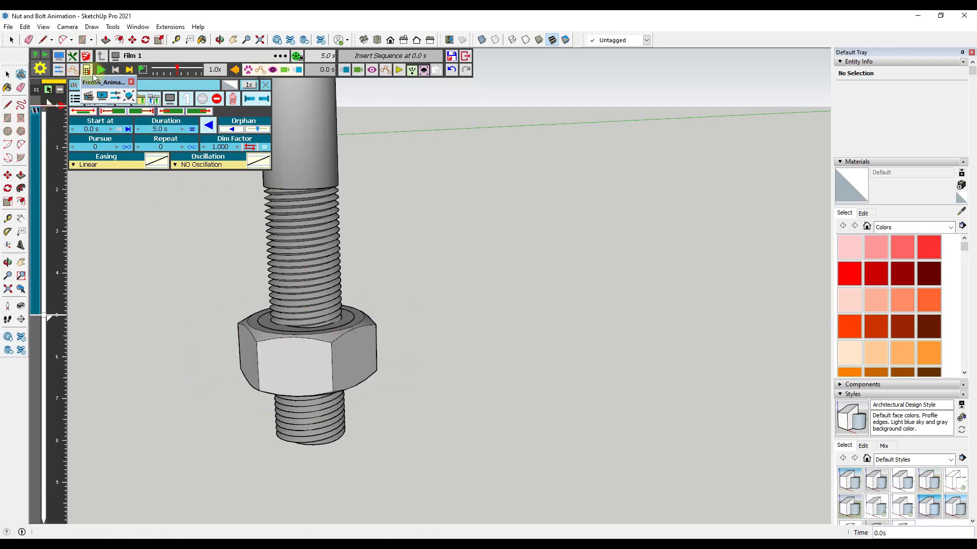
Step: Play the 5-second animation to preview it, then rewind to the start
left_click(100, 70)
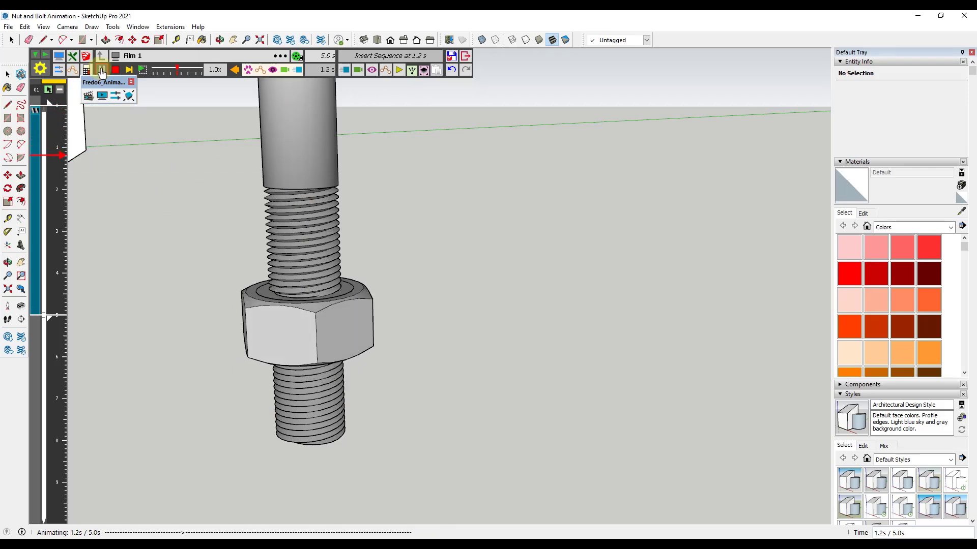
left_click(399, 70)
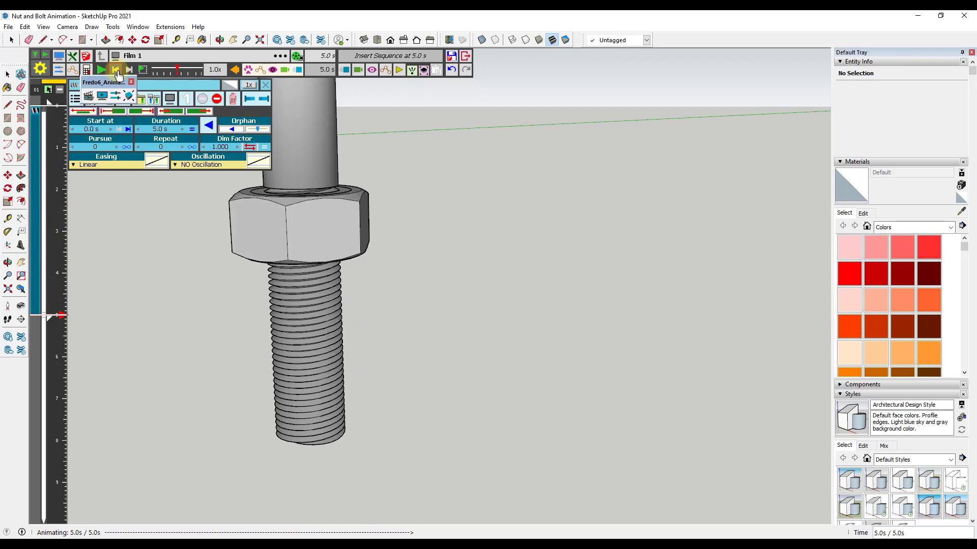
left_click(99, 69)
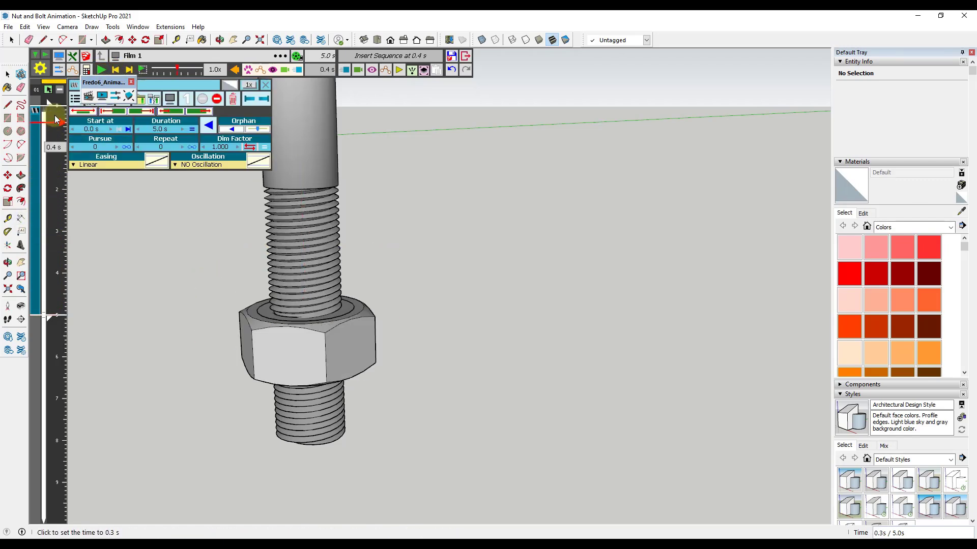
Step: Edit the Screwing element to use 1.000 threads per inch and validate the change
right_click(34, 125)
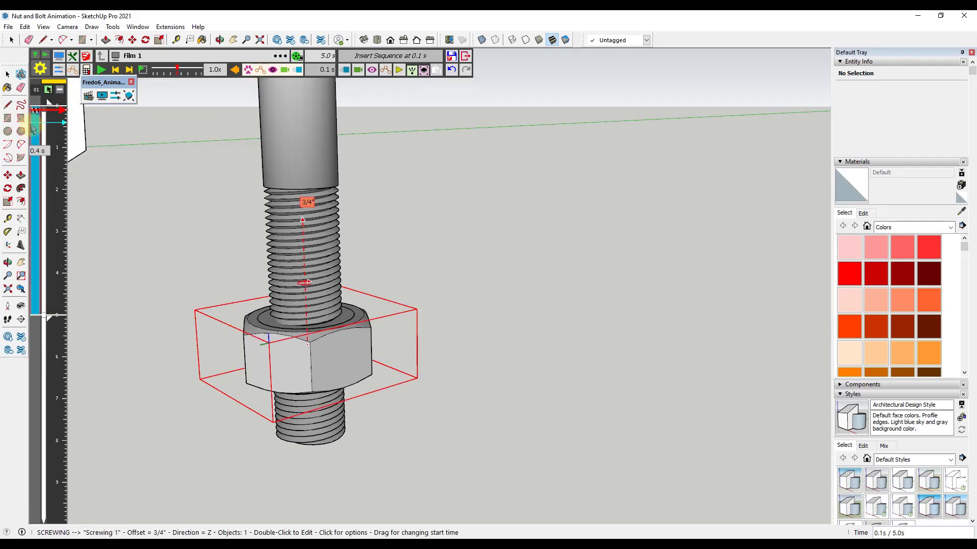
double_click(305, 342)
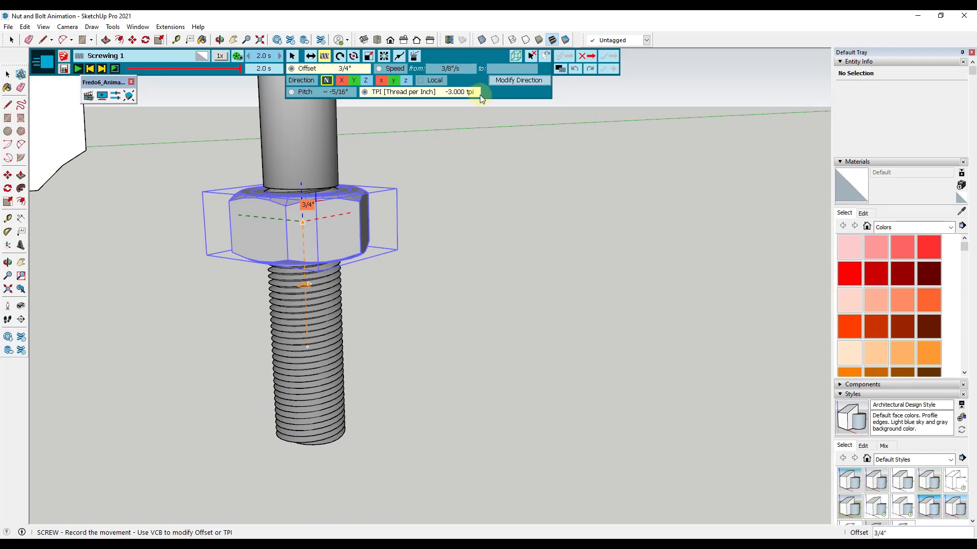
left_click(459, 91)
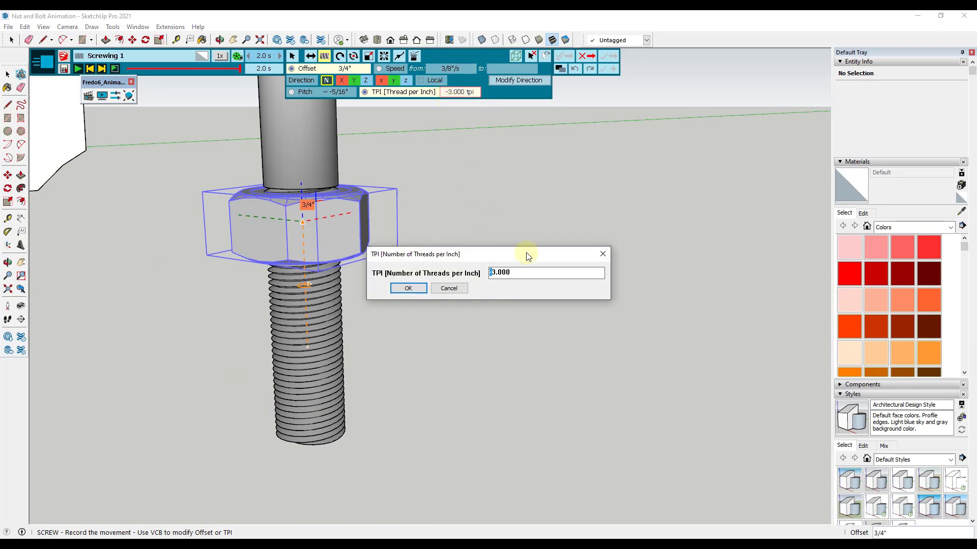
left_click(407, 288)
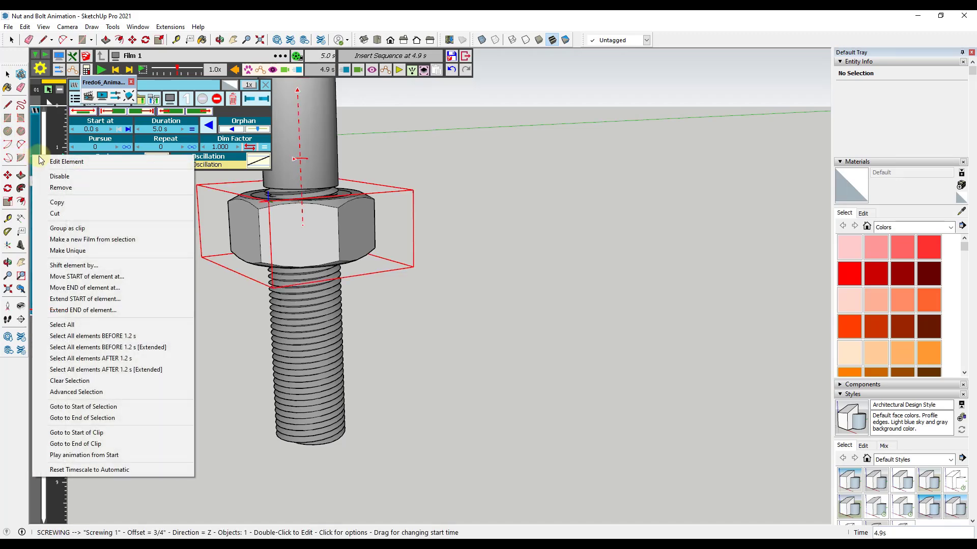
left_click(459, 91)
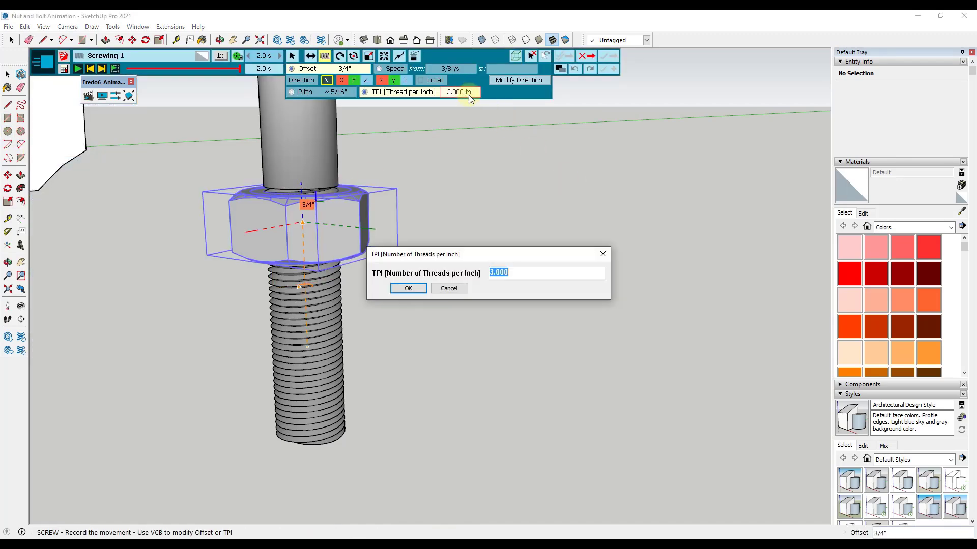
left_click(408, 288)
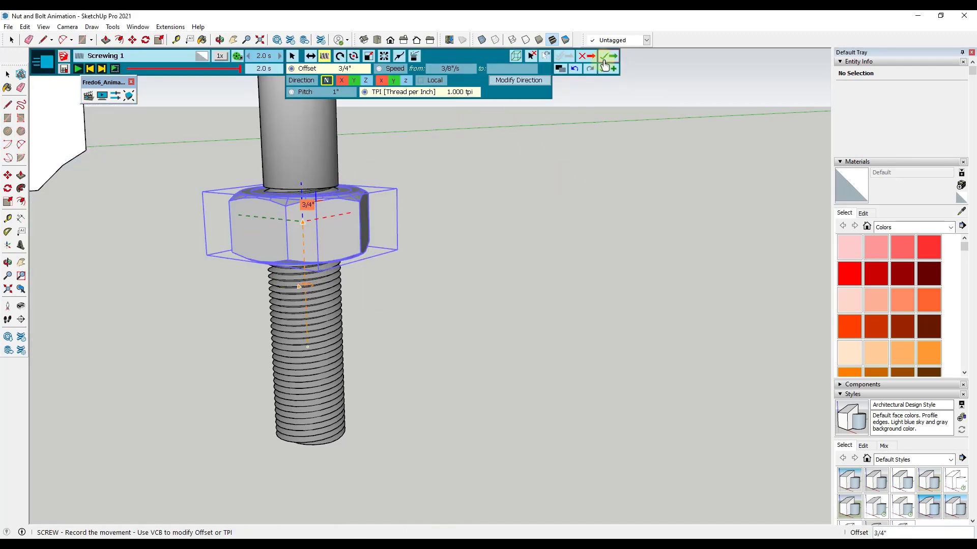
left_click(604, 56)
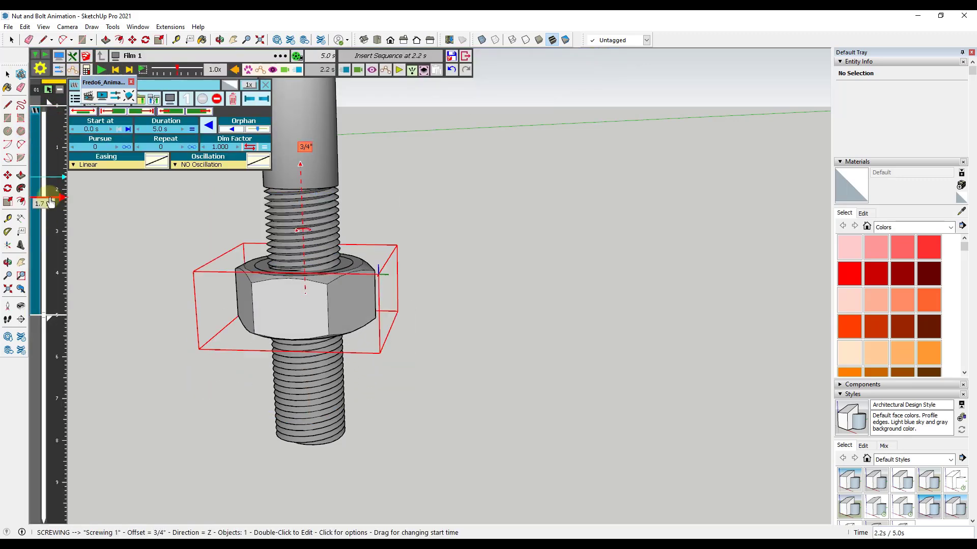
Step: Duplicate the Screwing element and place the copy after the first, starting at 5 seconds
left_click(459, 92)
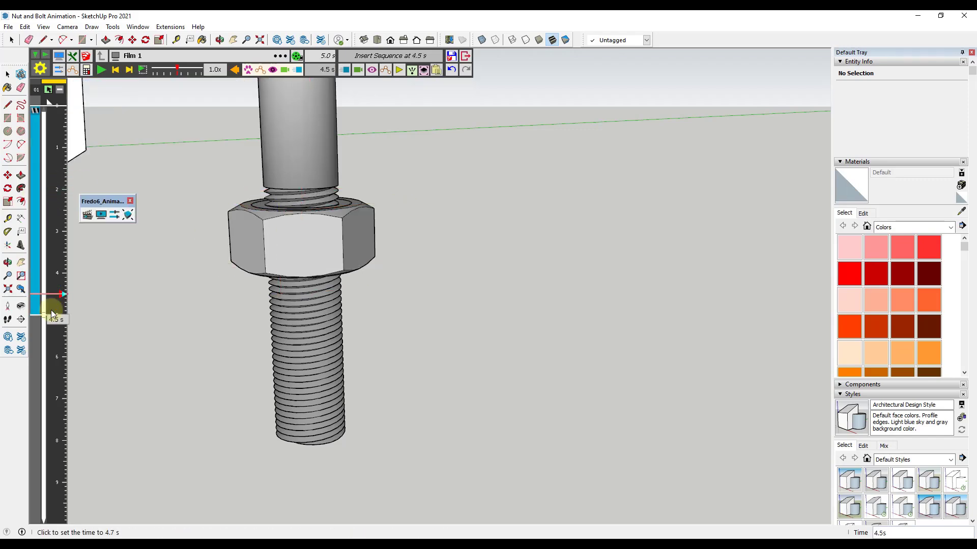
right_click(51, 311)
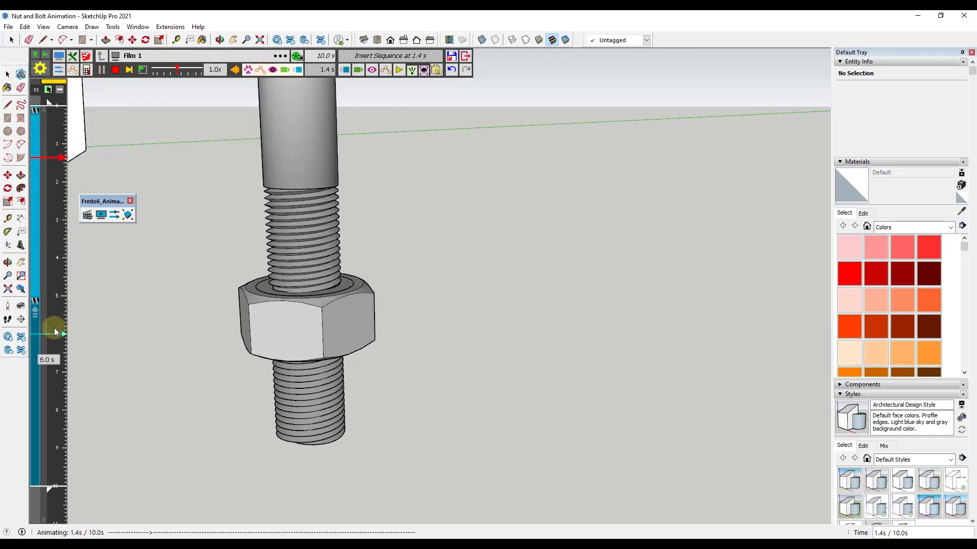
left_click_drag(55, 332, 34, 357)
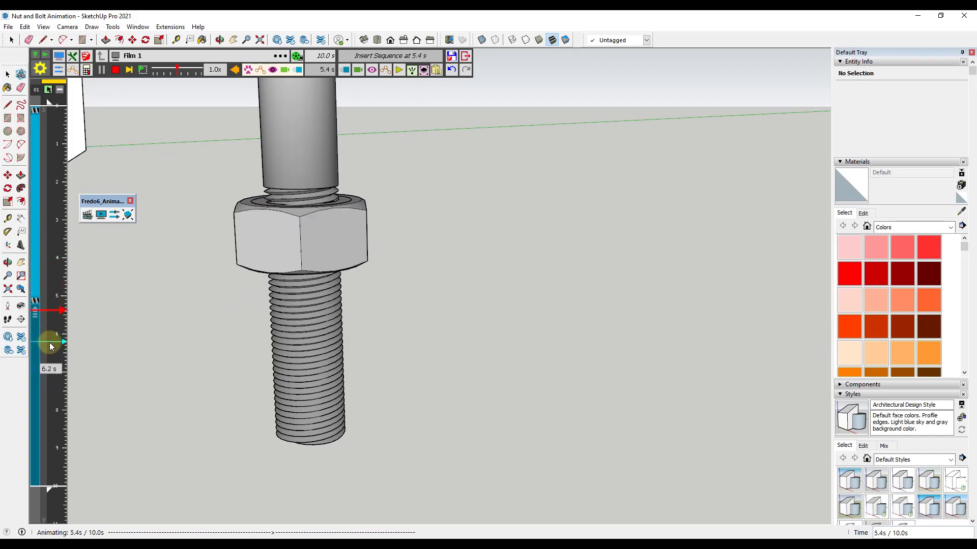
left_click_drag(51, 347, 57, 483)
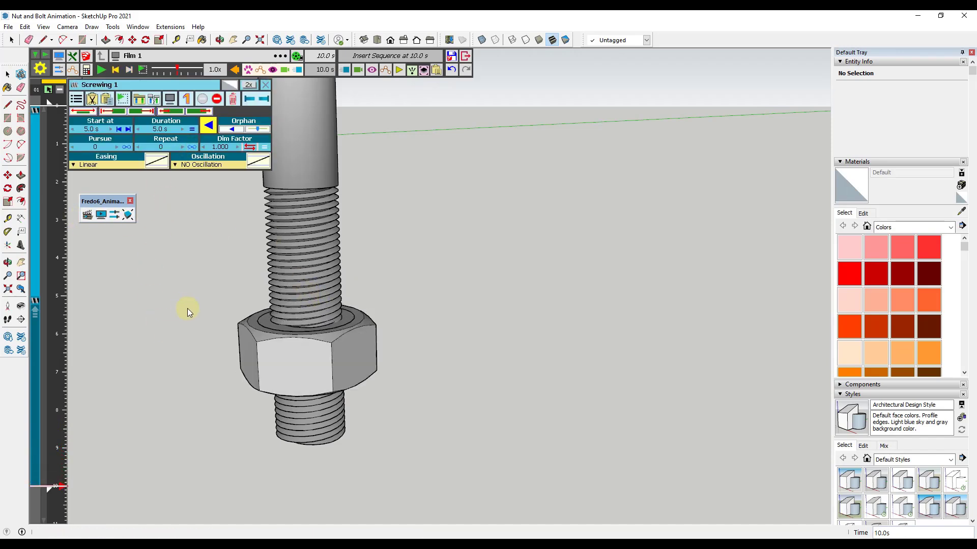
mouse_move(380, 207)
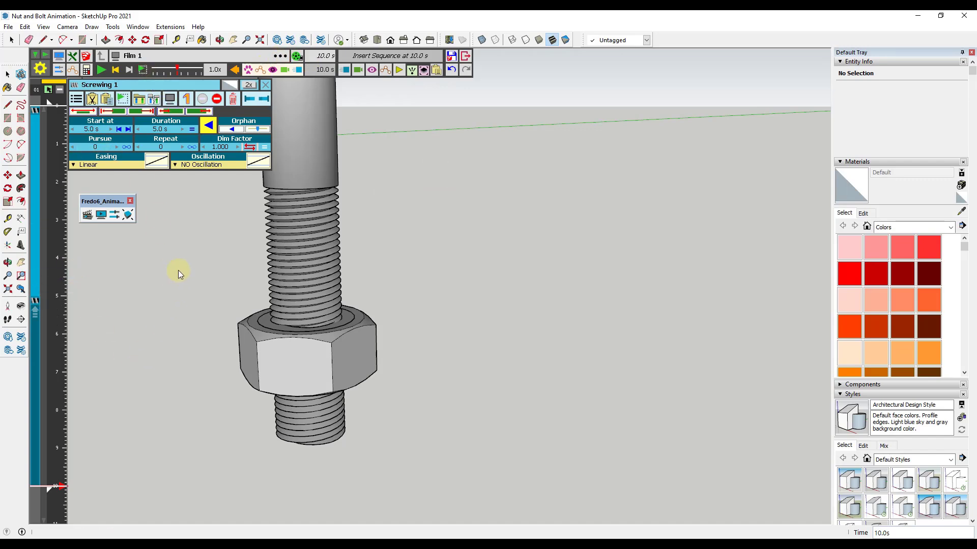
mouse_move(182, 297)
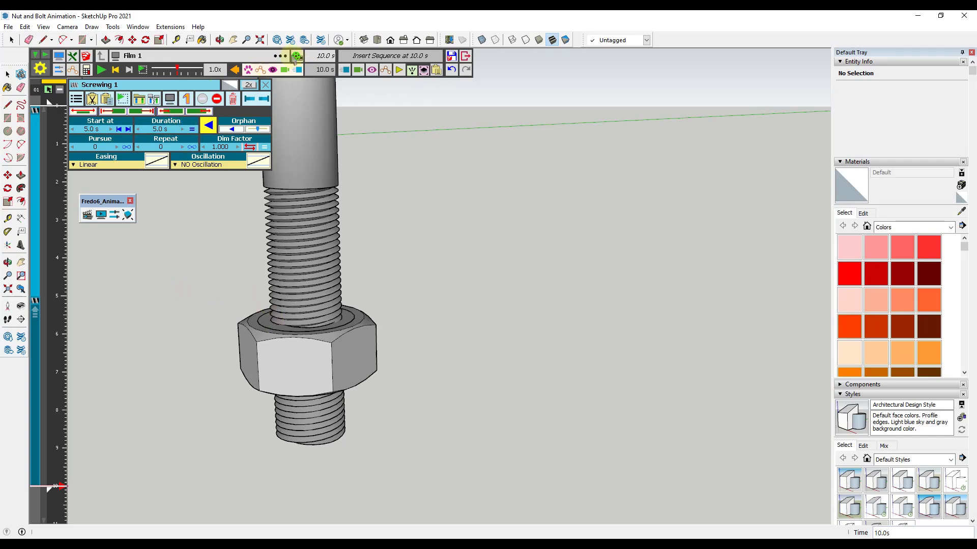
mouse_move(295, 56)
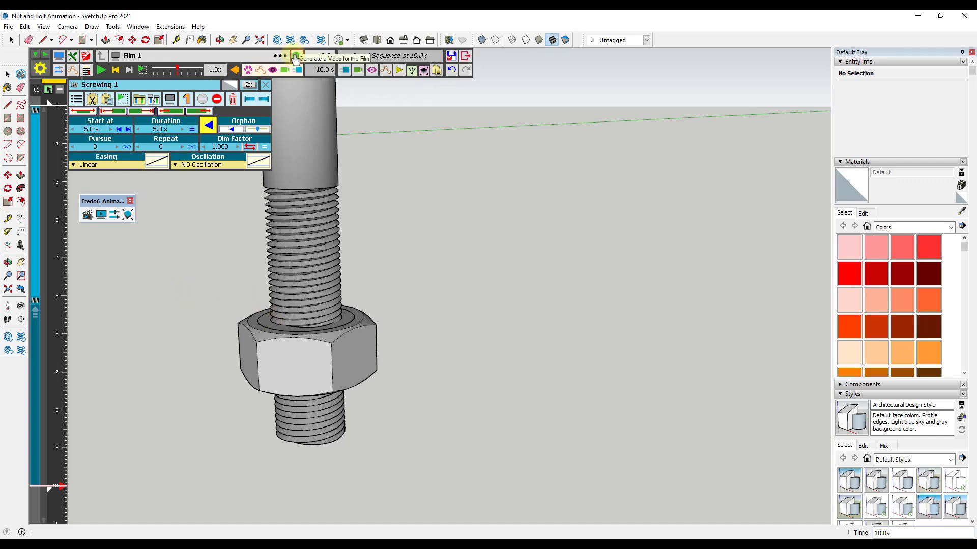
Step: Open the Generation of Video dialog for Film 1, showing 251 frames at 25 f/s
left_click(293, 57)
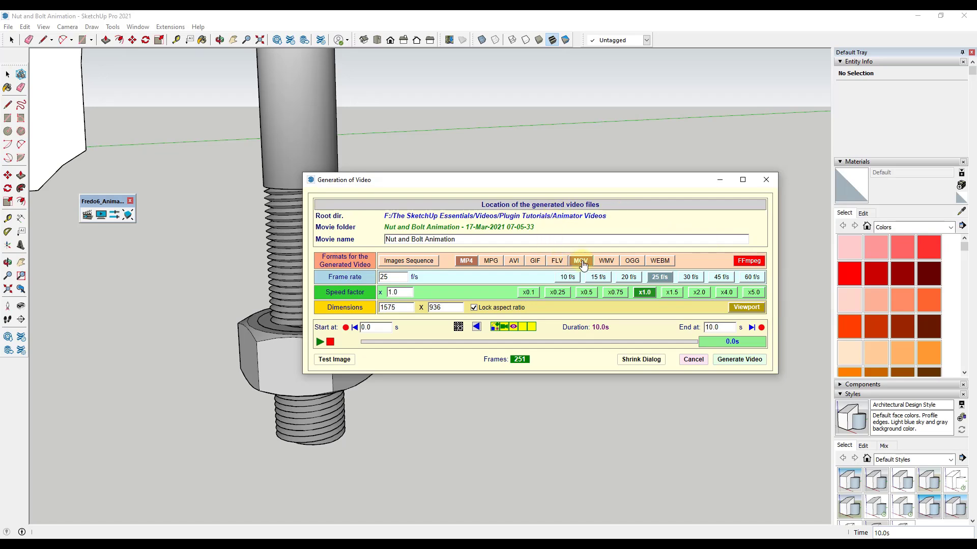
mouse_move(579, 260)
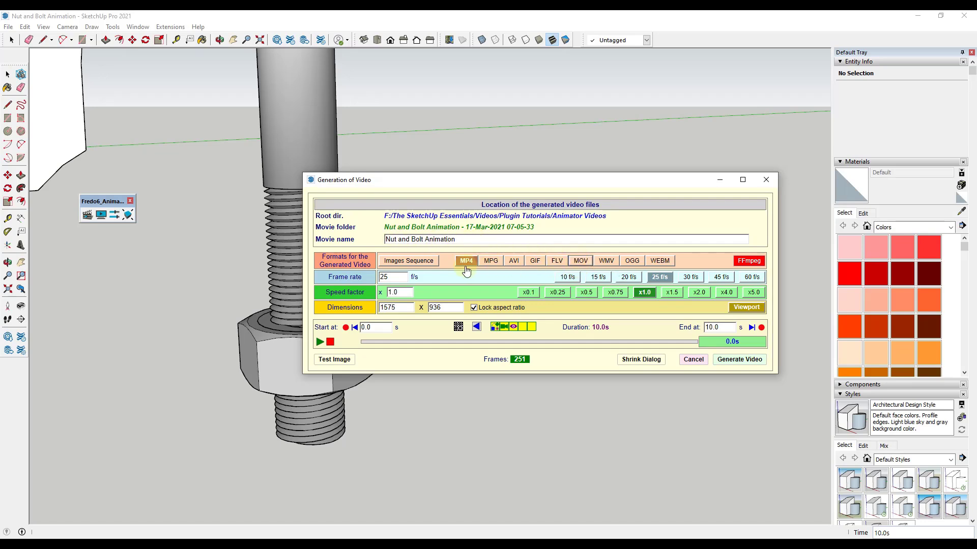
mouse_move(466, 260)
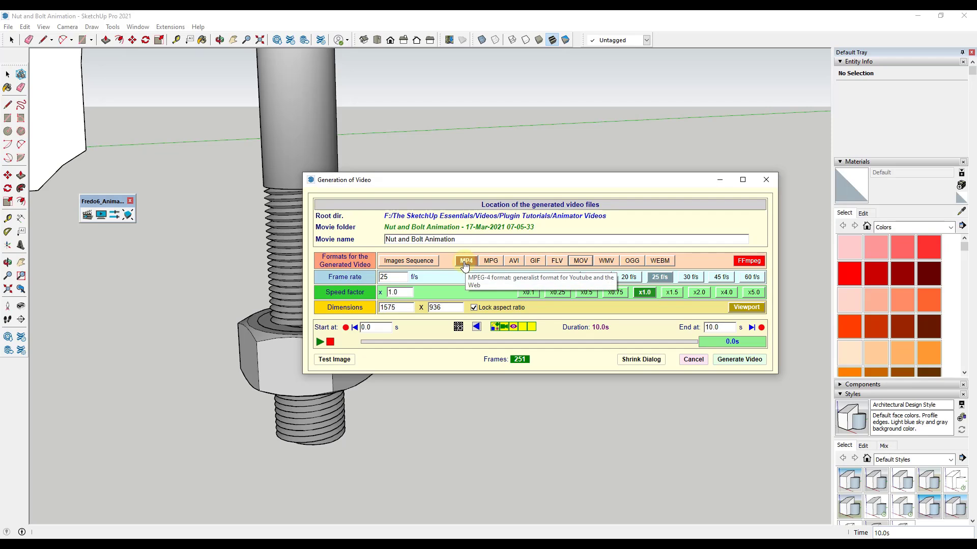
mouse_move(748, 261)
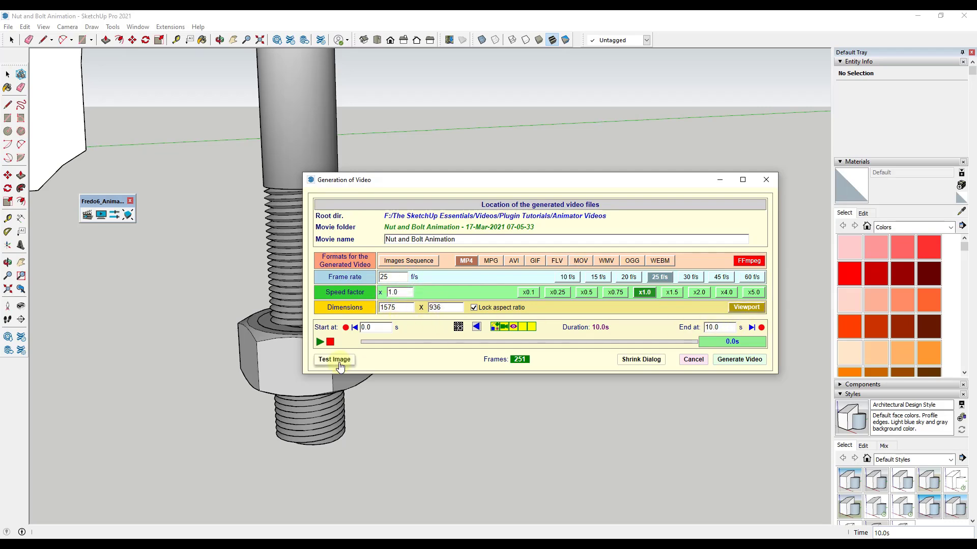
Step: Render a test image, then start generating the MP4 video at 25 f/s
left_click(334, 360)
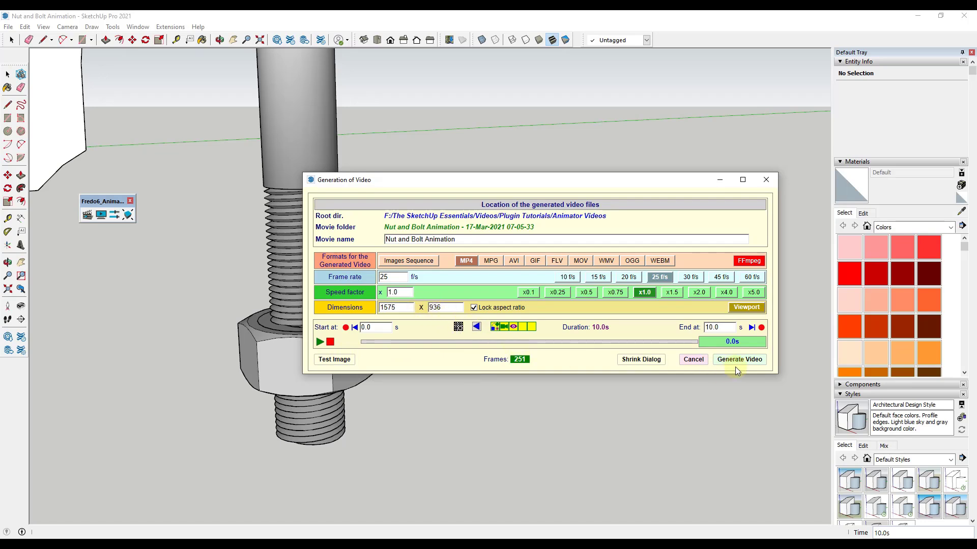
left_click(739, 358)
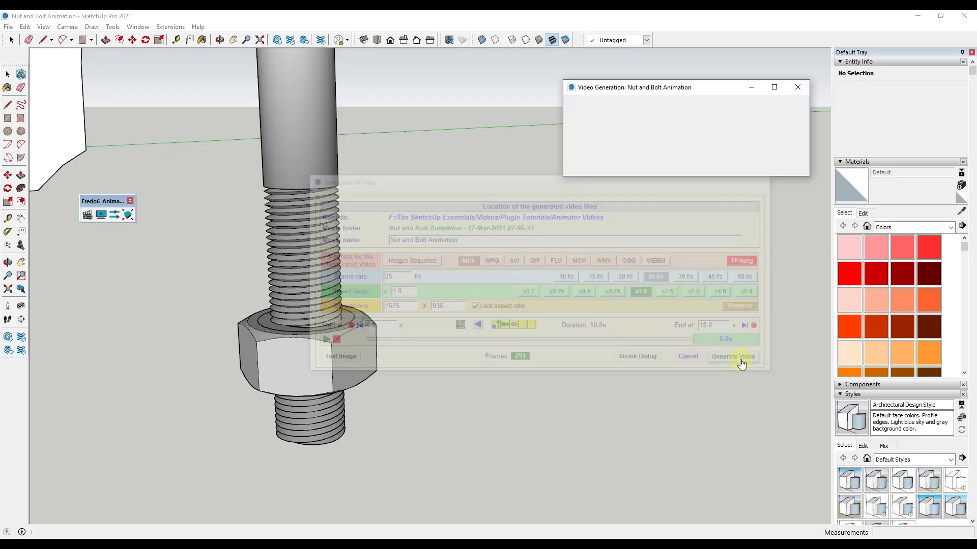
Step: Monitor the Video Generation window as it renders the 251 frames
left_click(733, 356)
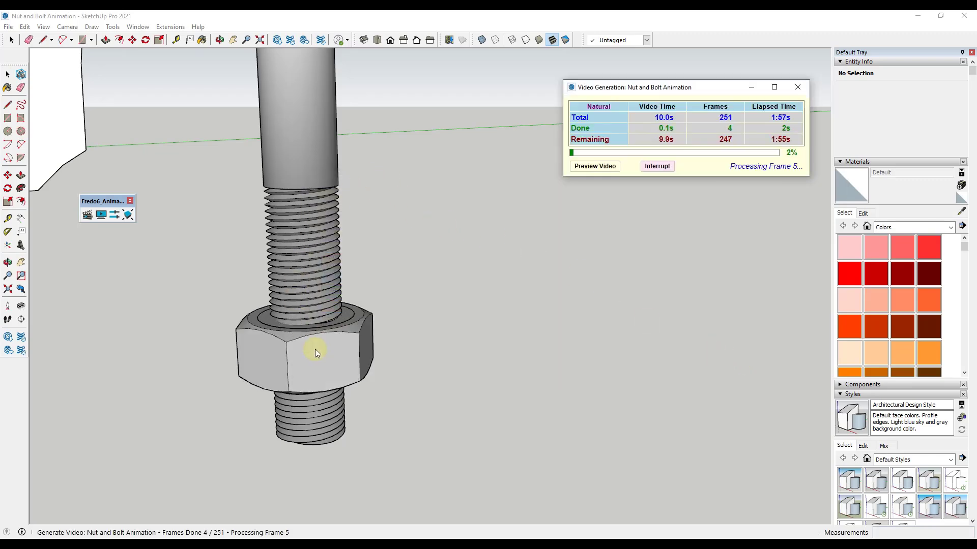
mouse_move(625, 241)
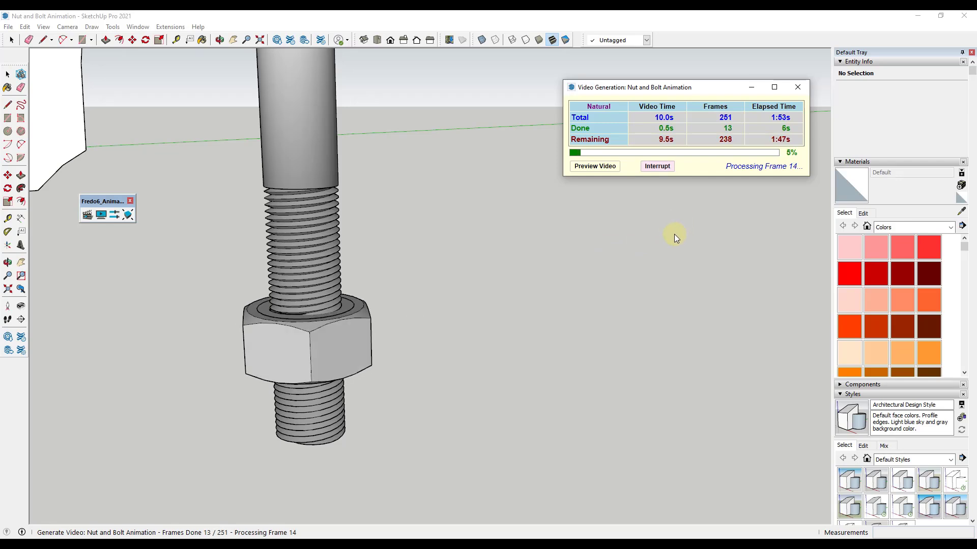
mouse_move(715, 258)
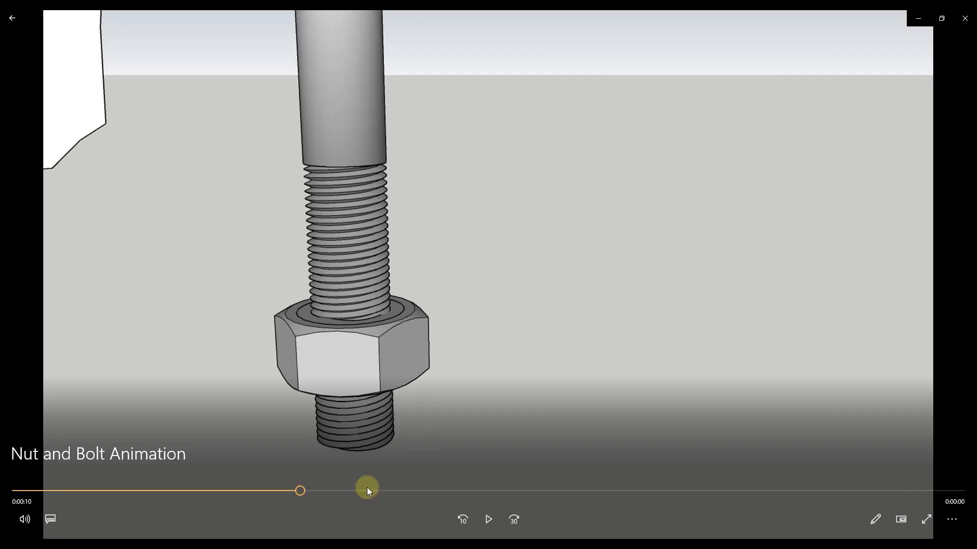
Step: Replay the Nut and Bolt Animation video from partway through, then pause it
left_click(488, 518)
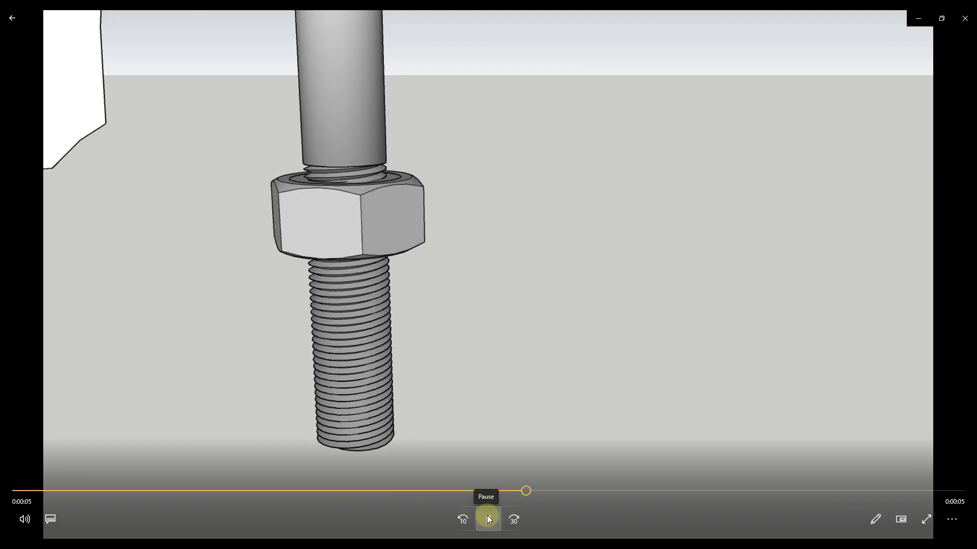
left_click(488, 519)
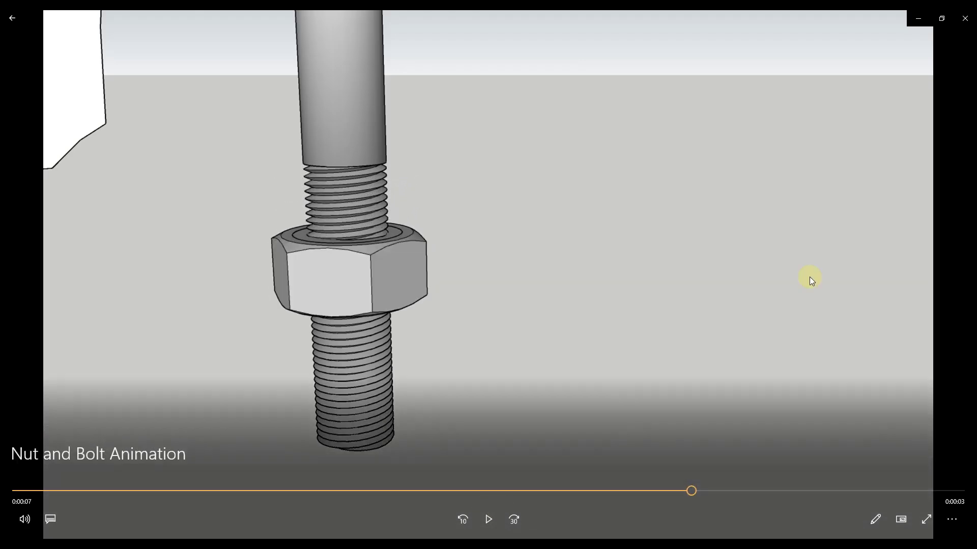